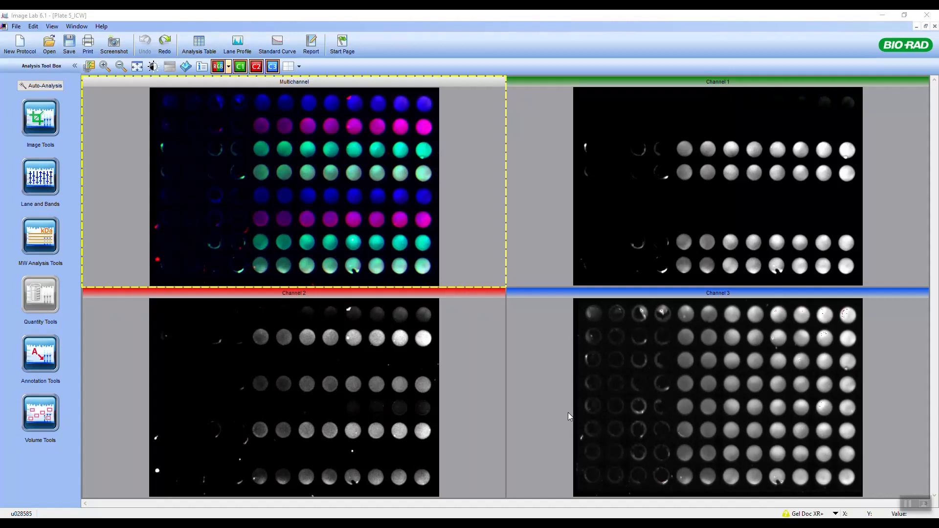
{"action": "mouse_move", "coordinate": [466, 215]}
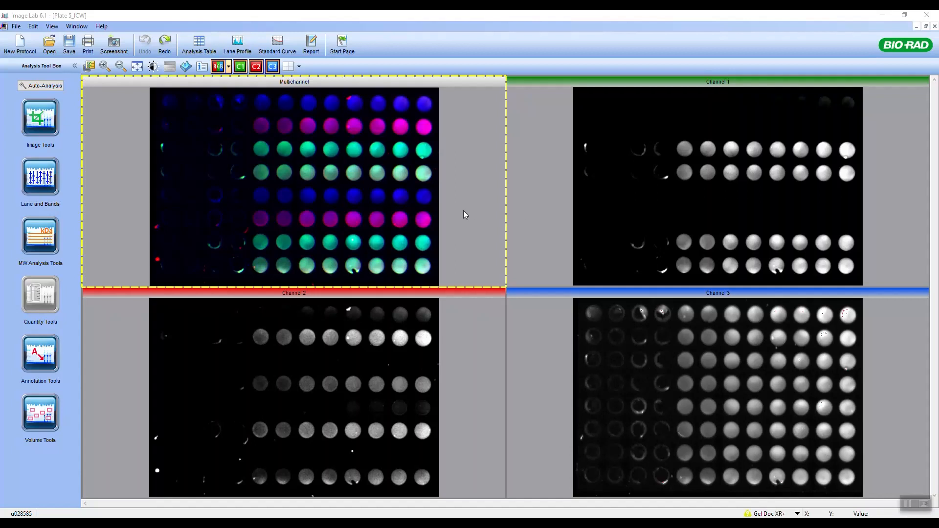
{"action": "mouse_move", "coordinate": [543, 176]}
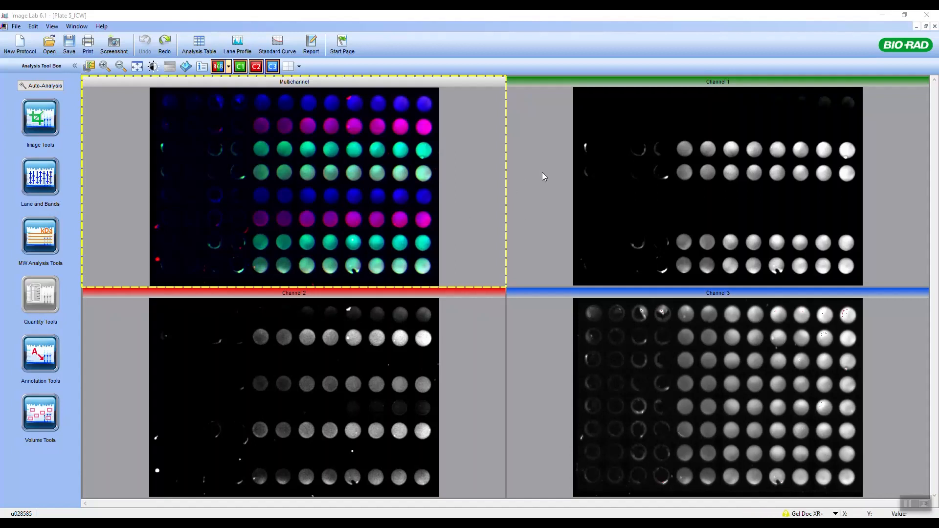
{"action": "mouse_move", "coordinate": [489, 134]}
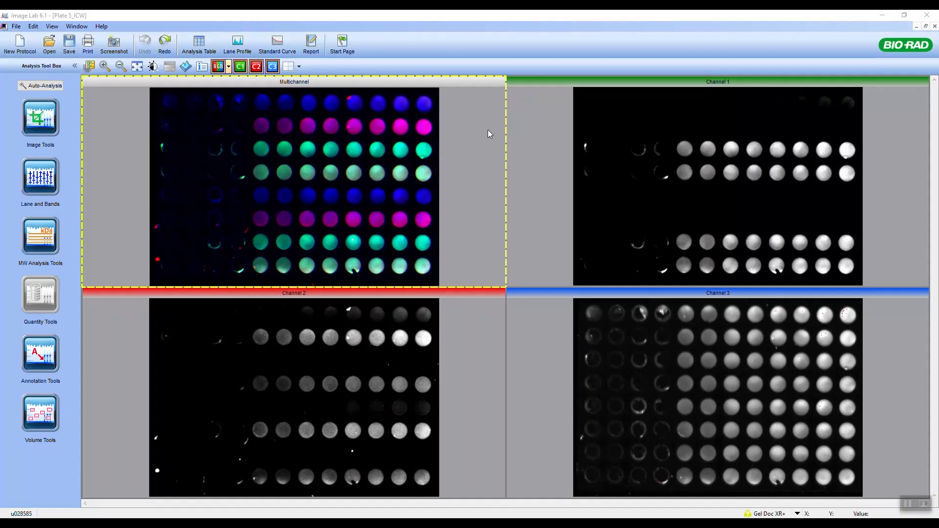
{"action": "mouse_move", "coordinate": [389, 207]}
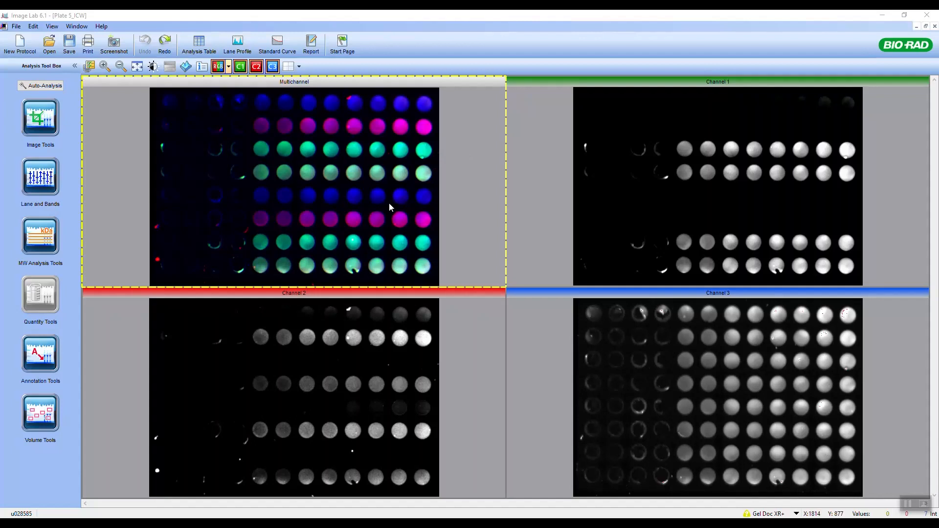
{"action": "mouse_move", "coordinate": [369, 134]}
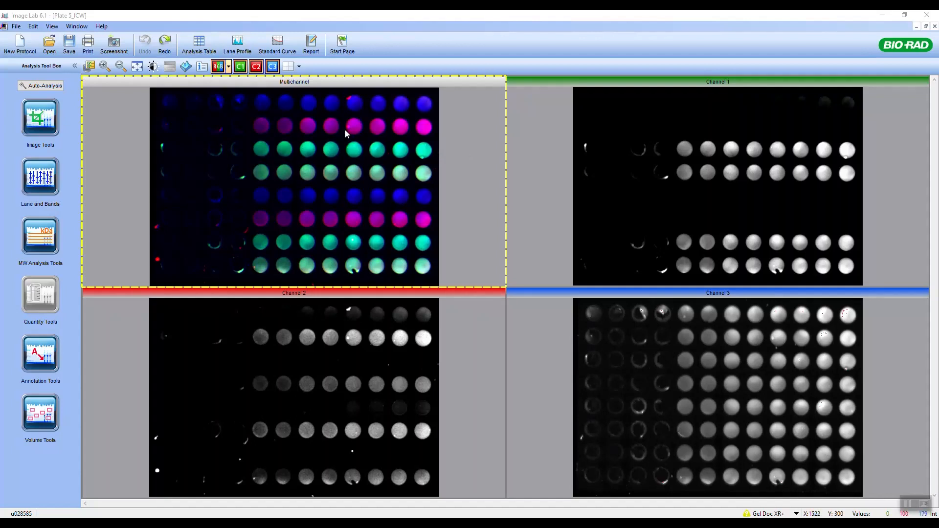
{"action": "mouse_move", "coordinate": [200, 122]}
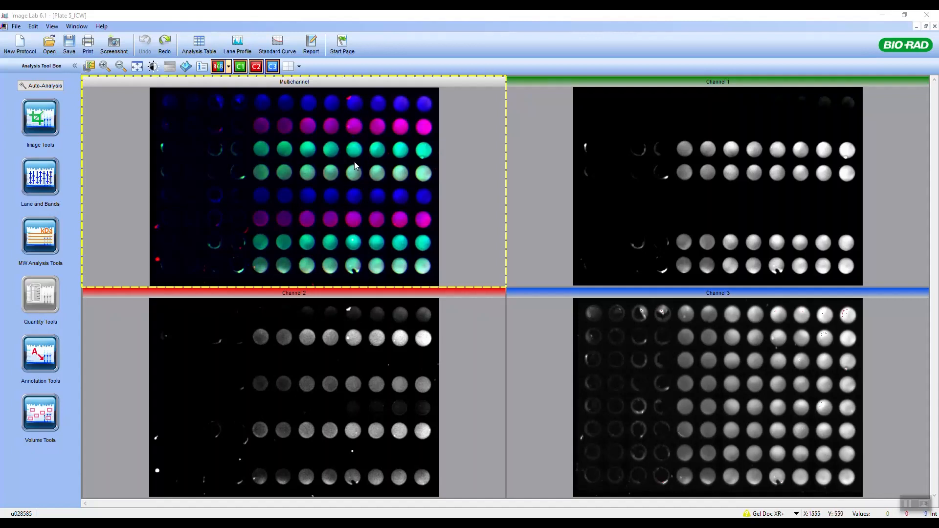
{"action": "mouse_move", "coordinate": [137, 100]}
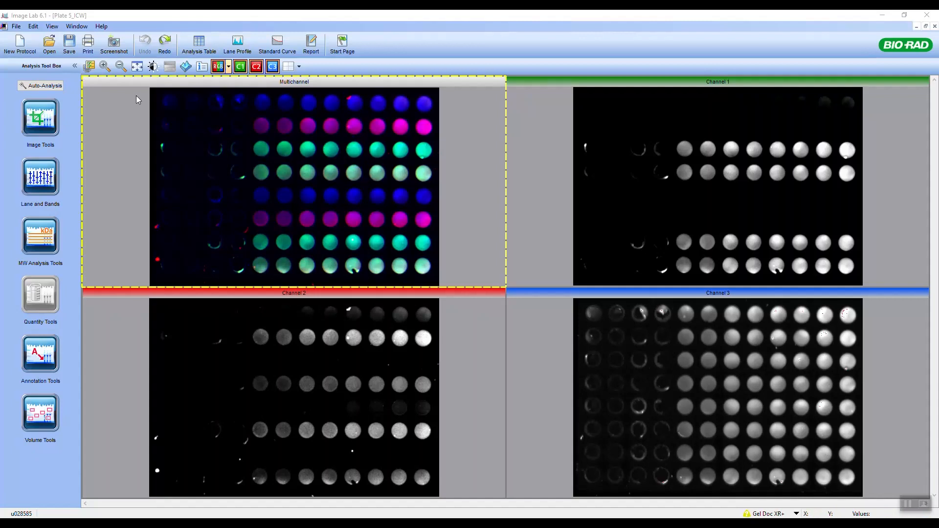
{"action": "mouse_move", "coordinate": [167, 172]}
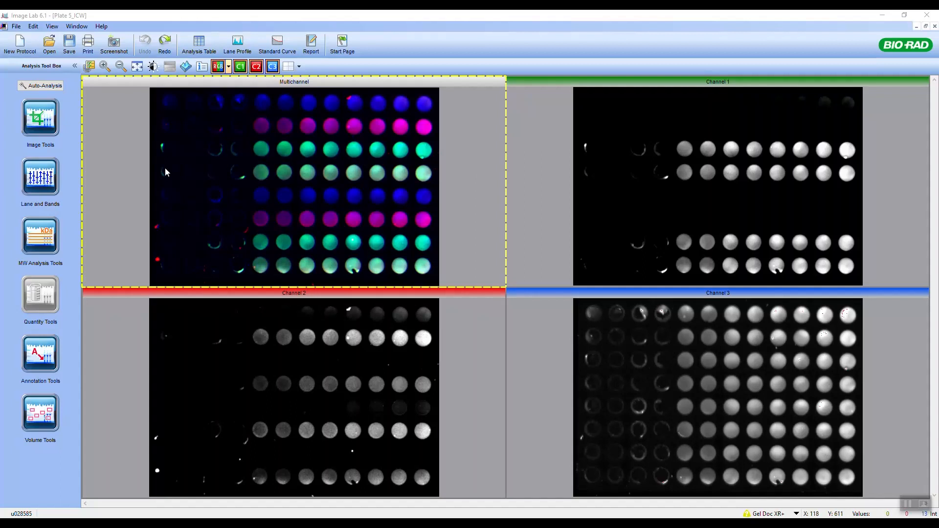
{"action": "mouse_move", "coordinate": [186, 268]}
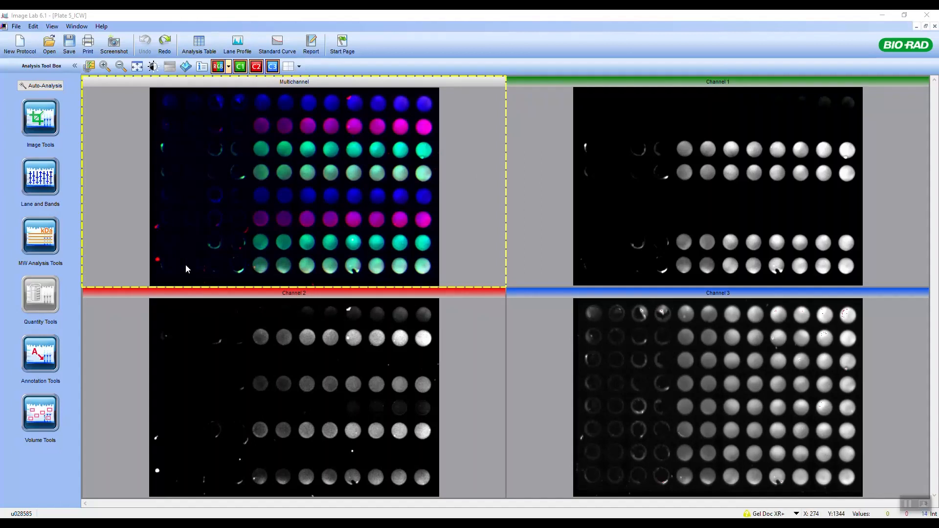
{"action": "mouse_move", "coordinate": [49, 71]}
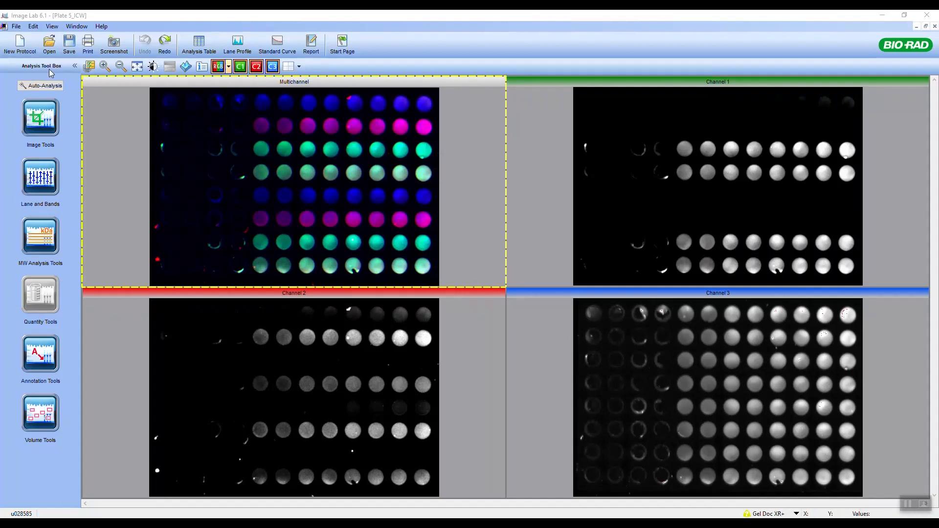
Start a crop from Image Tools and stretch the crop box to cover all 96 wells
{"action": "left_click", "coordinate": [40, 117]}
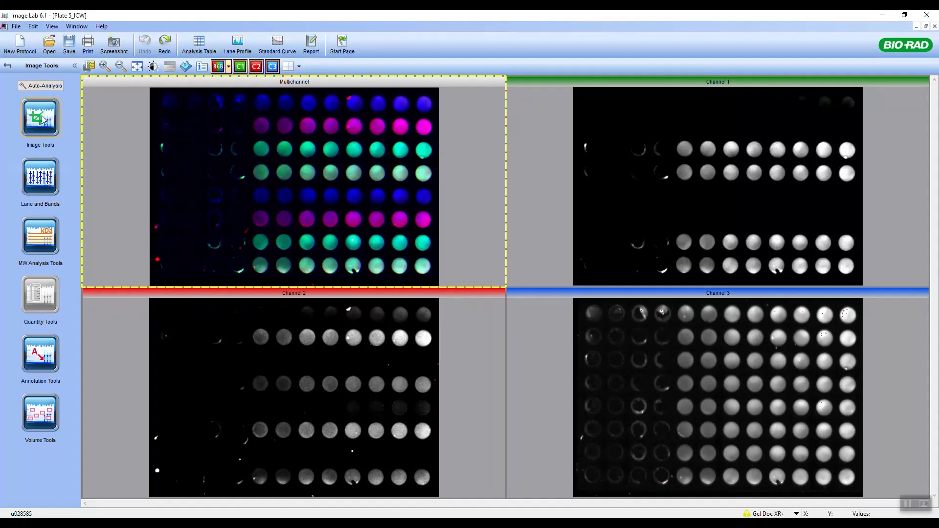
{"action": "left_click", "coordinate": [40, 117]}
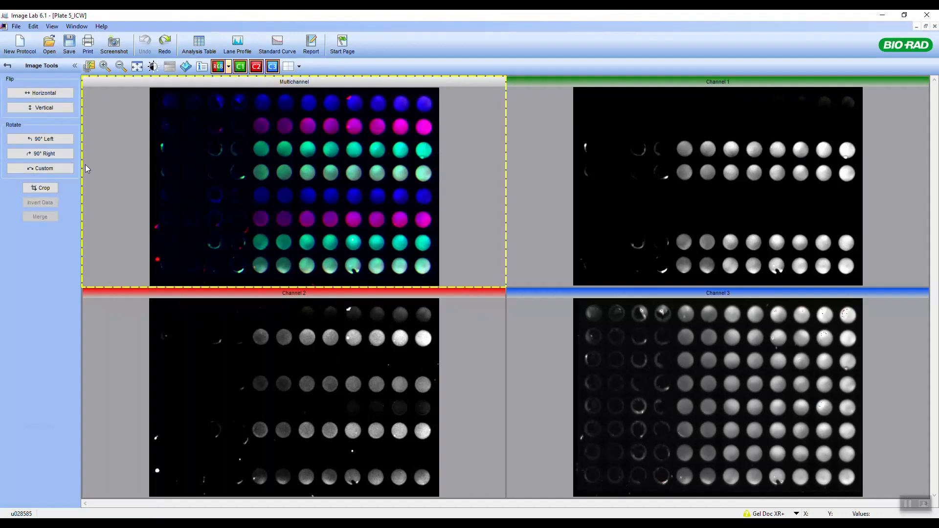
{"action": "left_click", "coordinate": [40, 188]}
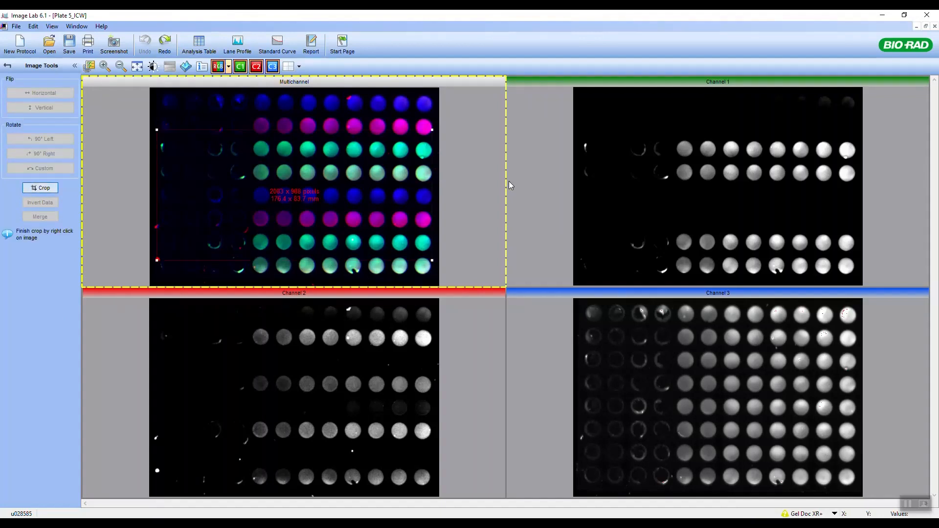
{"action": "mouse_move", "coordinate": [329, 134]}
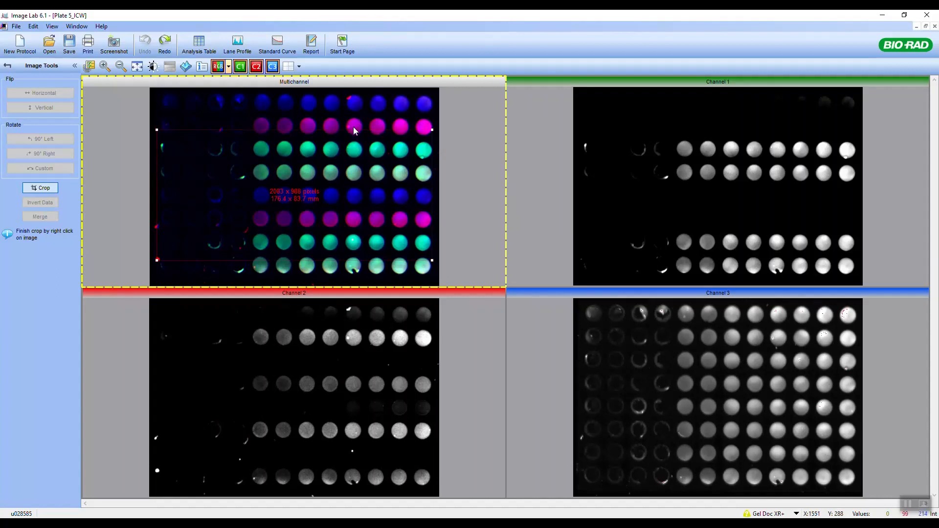
{"action": "mouse_move", "coordinate": [327, 129]}
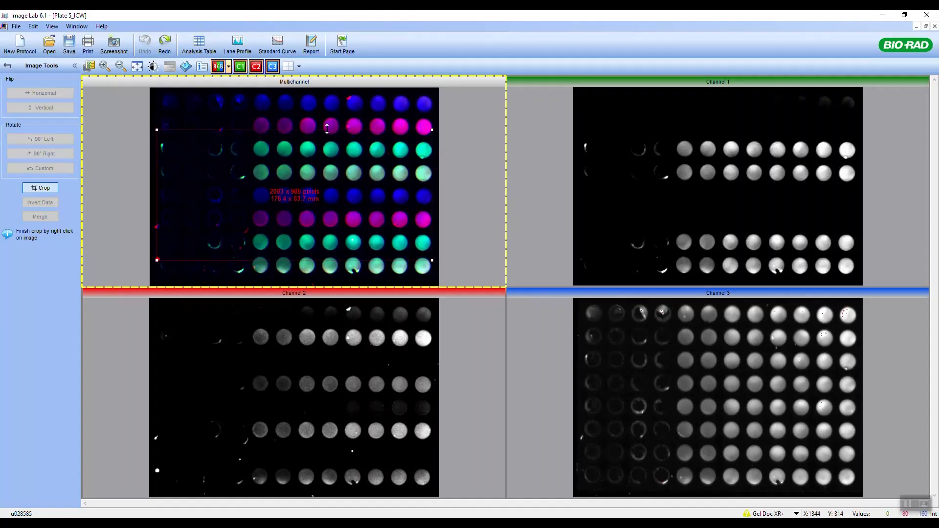
{"action": "left_click_drag", "start_coordinate": [327, 129], "coordinate": [329, 92]}
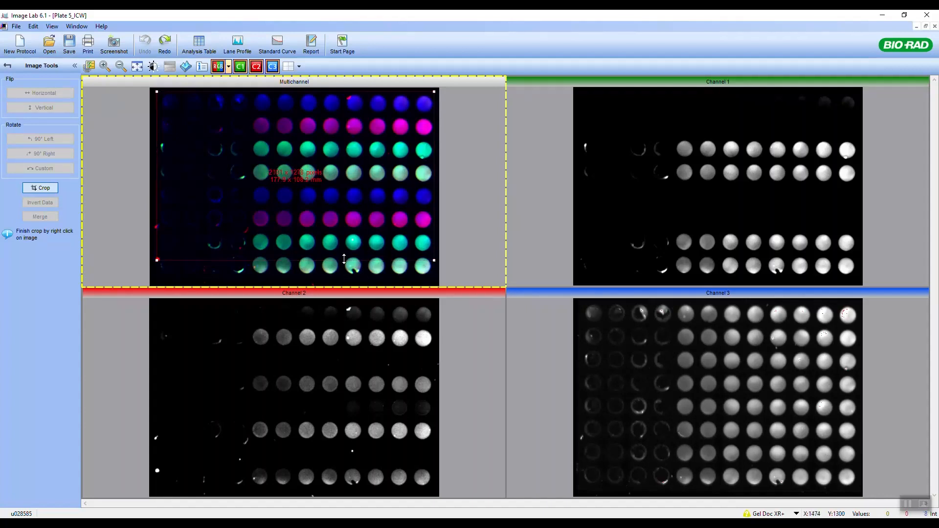
{"action": "mouse_move", "coordinate": [334, 262]}
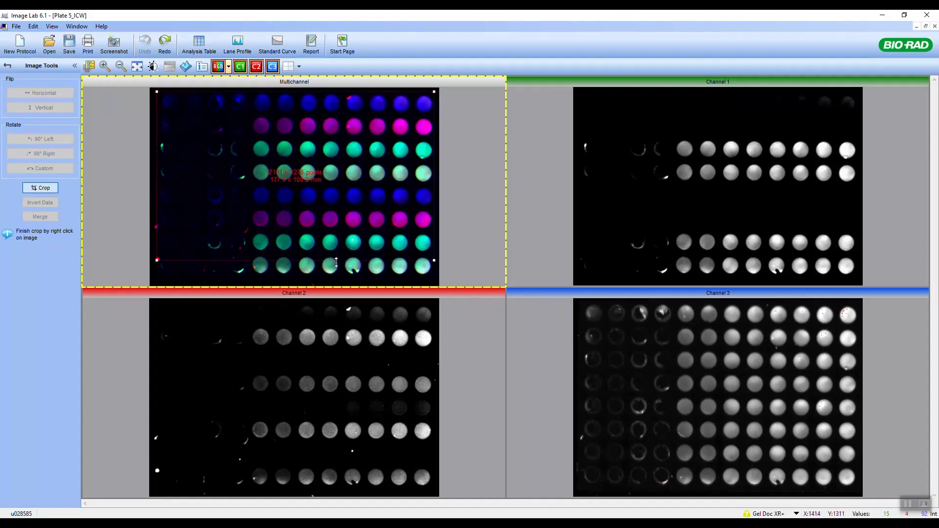
{"action": "left_click_drag", "start_coordinate": [335, 260], "coordinate": [336, 276]}
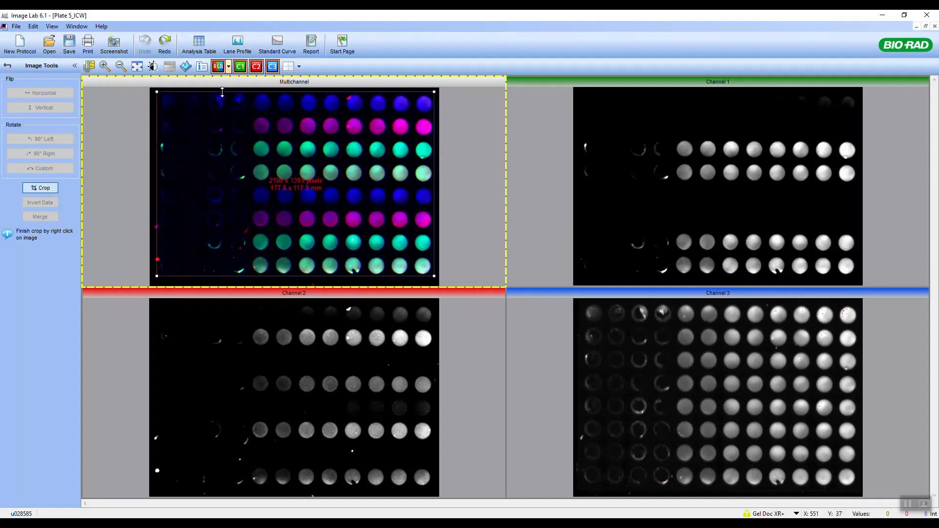
{"action": "mouse_move", "coordinate": [349, 144]}
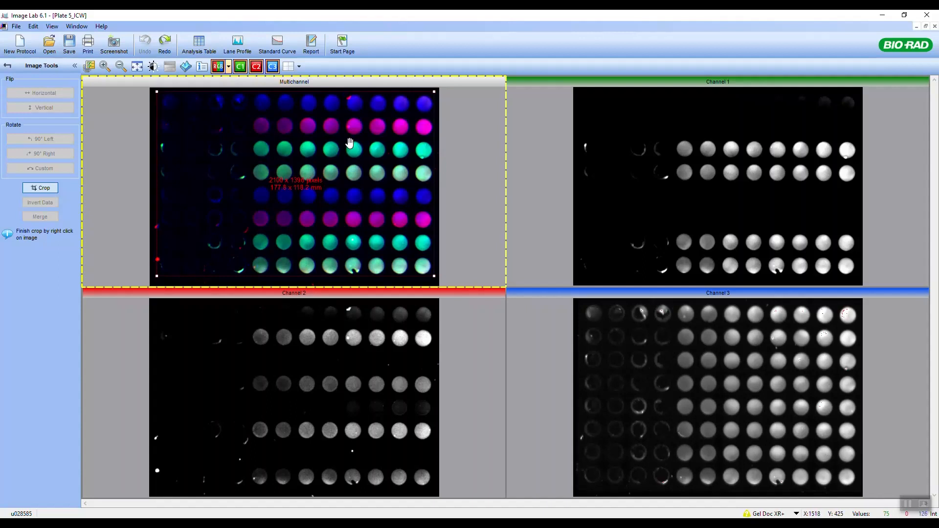
{"action": "mouse_move", "coordinate": [325, 292]}
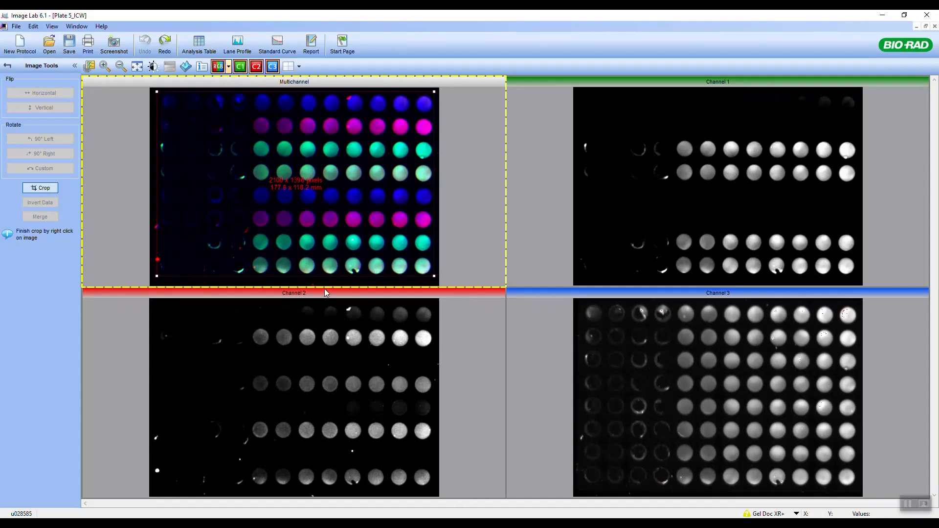
{"action": "mouse_move", "coordinate": [290, 214]}
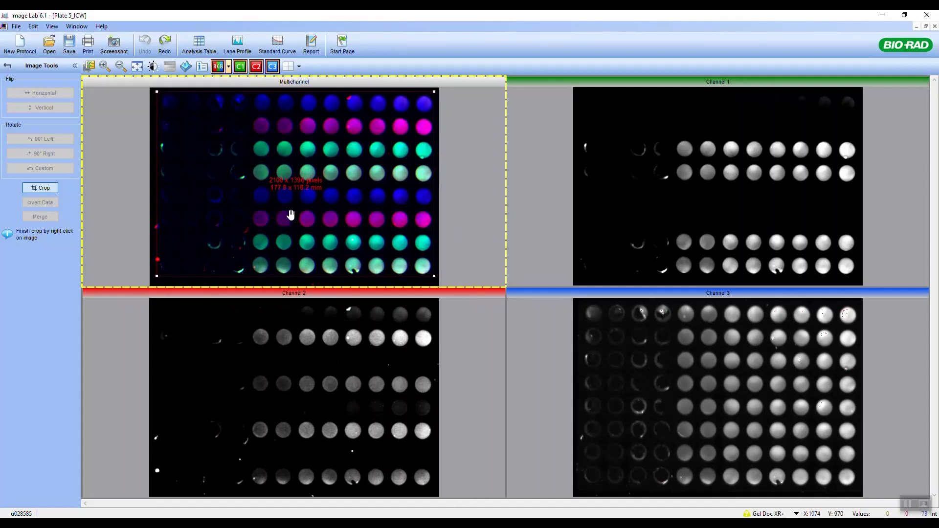
{"action": "mouse_move", "coordinate": [316, 154]}
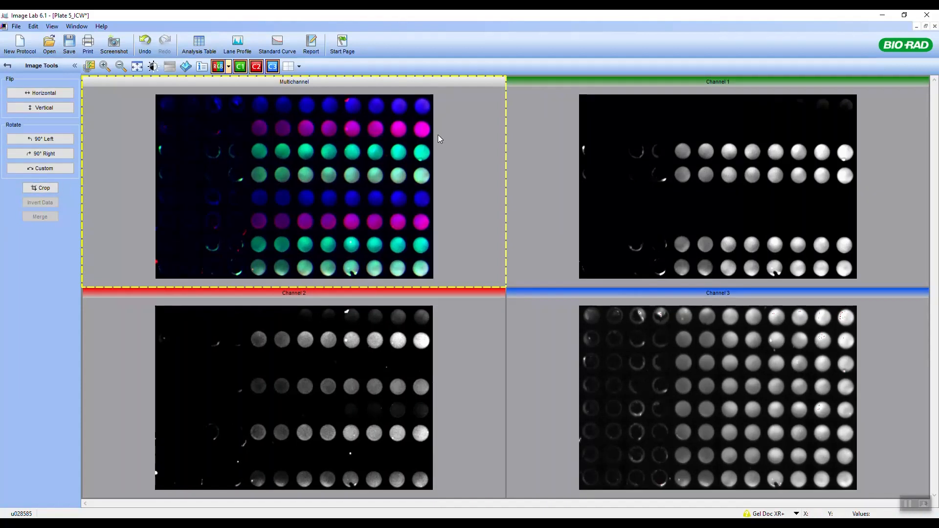
{"action": "mouse_move", "coordinate": [382, 140]}
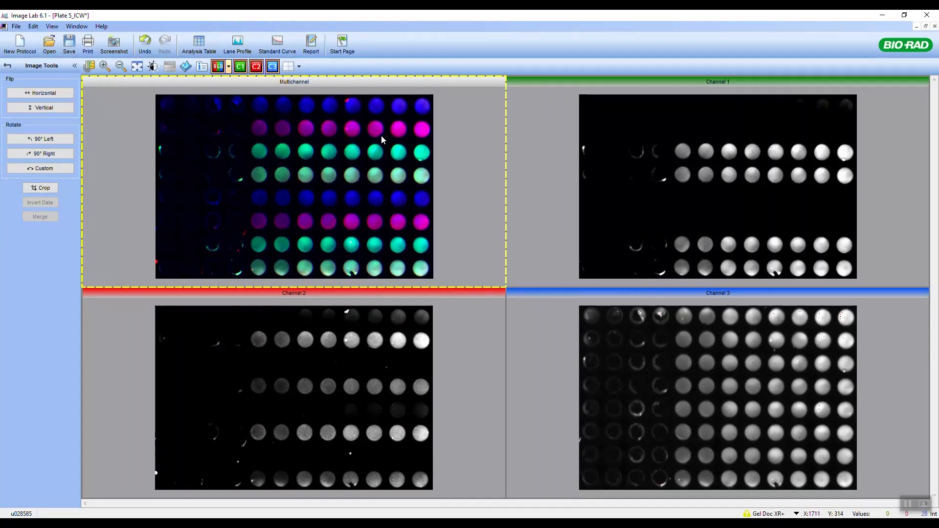
{"action": "mouse_move", "coordinate": [369, 144]}
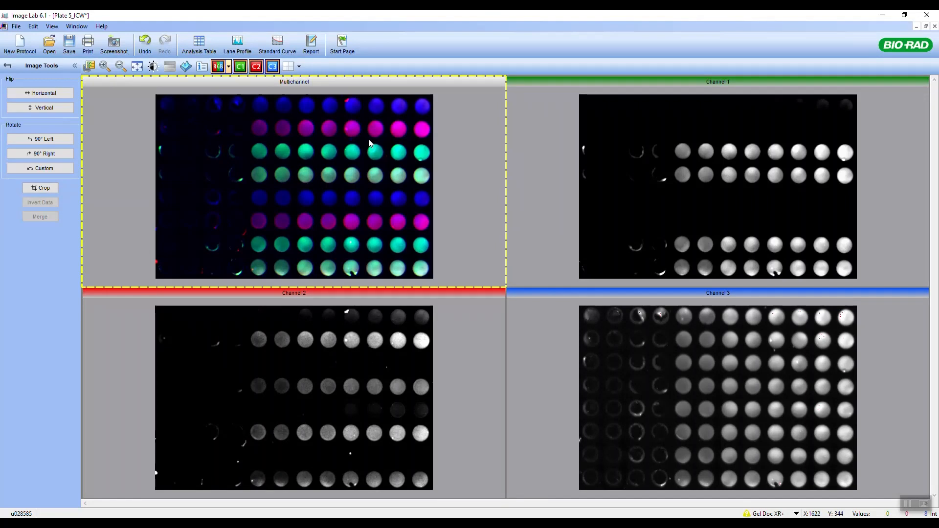
{"action": "mouse_move", "coordinate": [359, 136]}
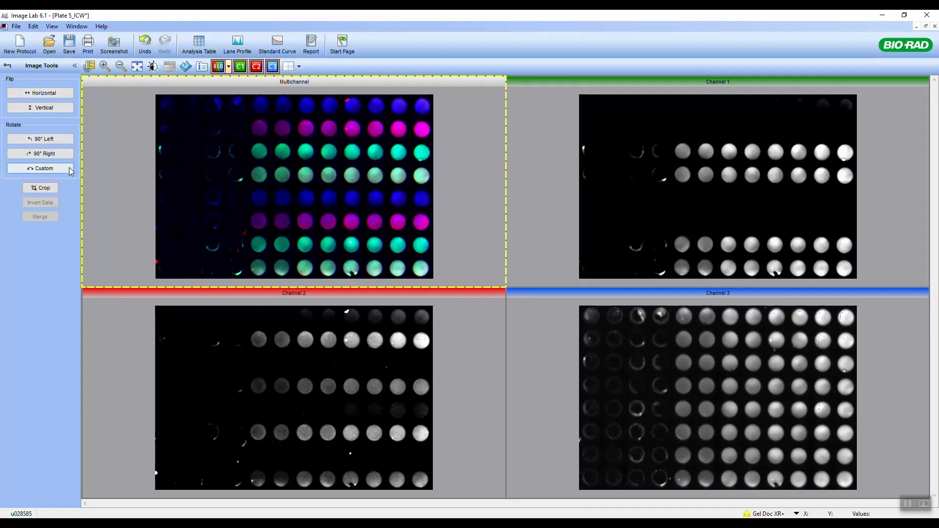
Start a custom rotation and drag the guide to about 0.41° to level the well rows
{"action": "left_click", "coordinate": [43, 168]}
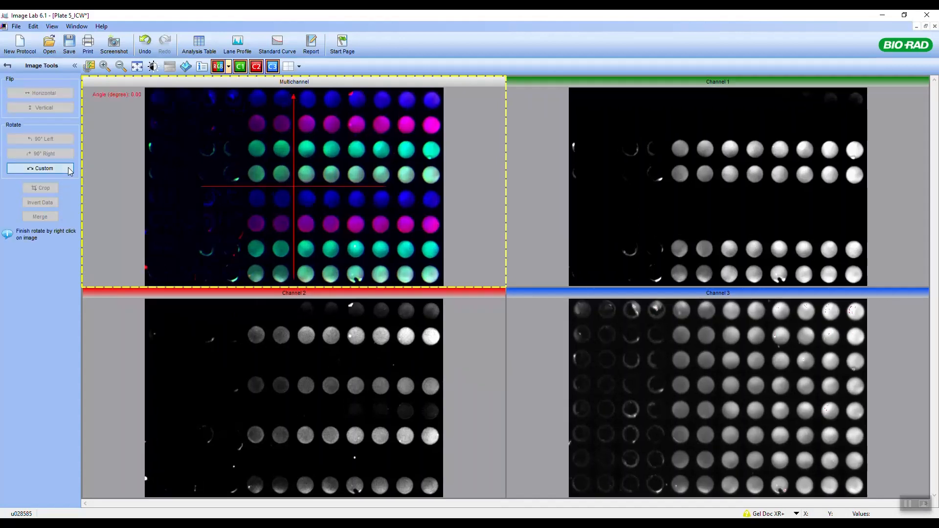
{"action": "mouse_move", "coordinate": [311, 276]}
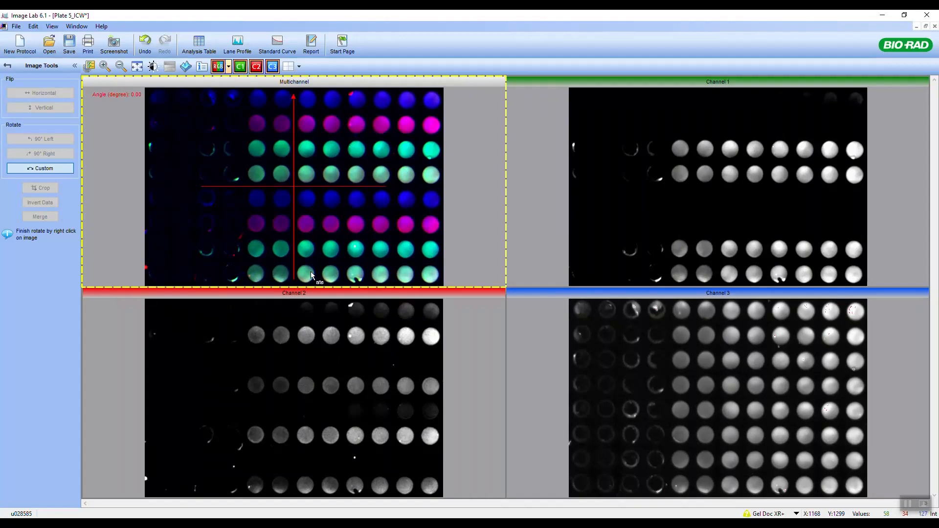
{"action": "left_click_drag", "start_coordinate": [311, 276], "coordinate": [299, 273]}
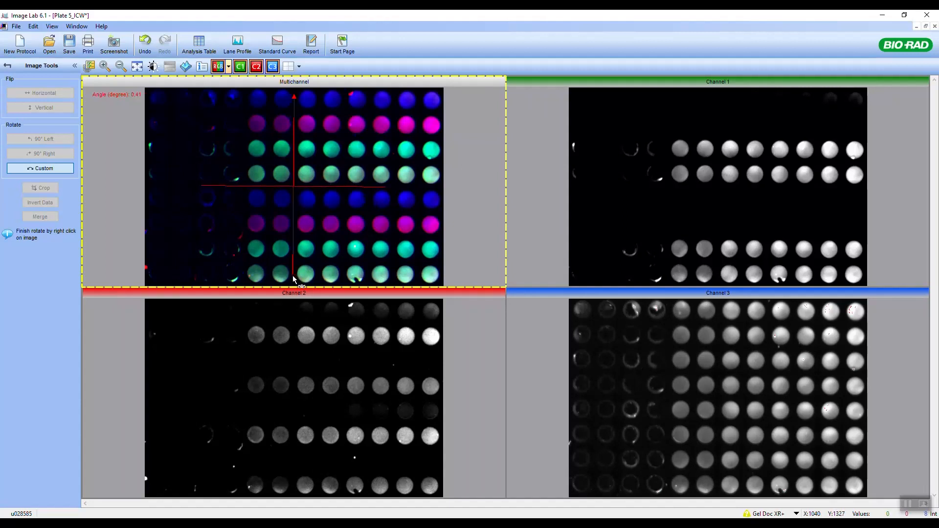
{"action": "mouse_move", "coordinate": [304, 192]}
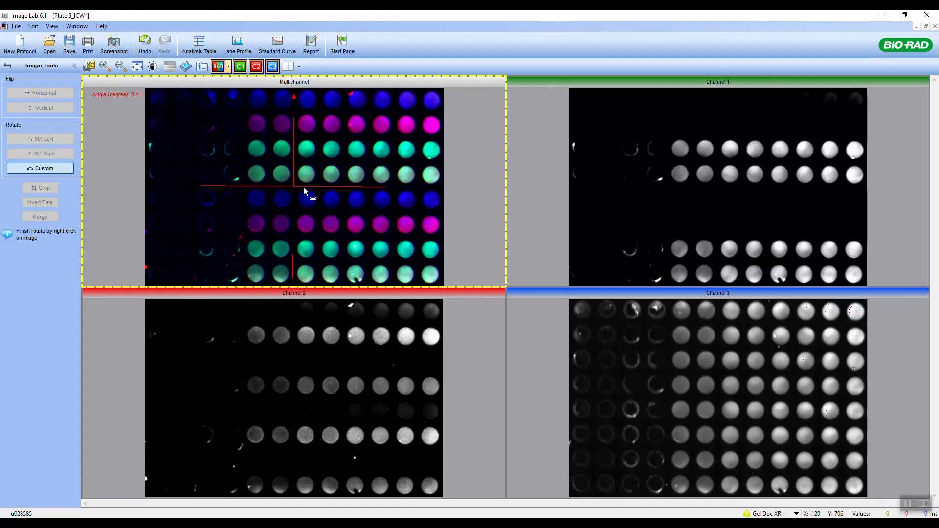
{"action": "mouse_move", "coordinate": [317, 224]}
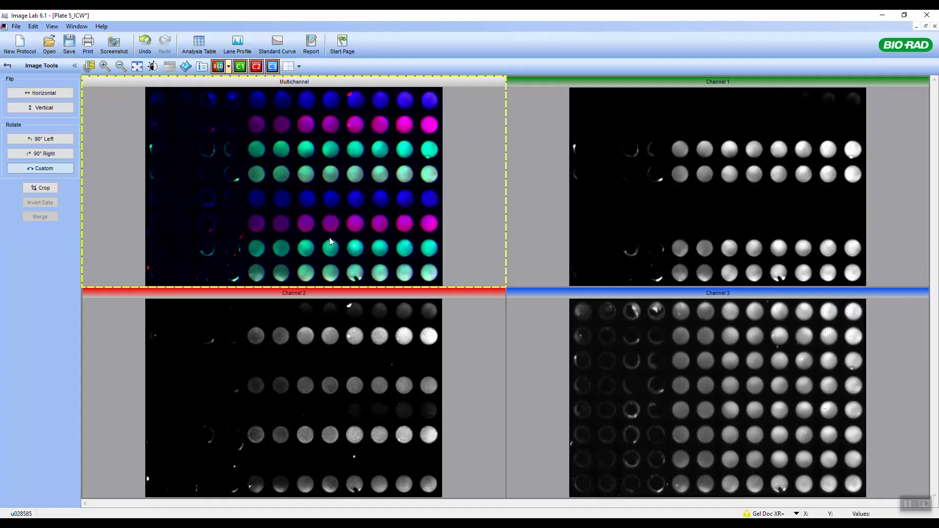
{"action": "mouse_move", "coordinate": [384, 149]}
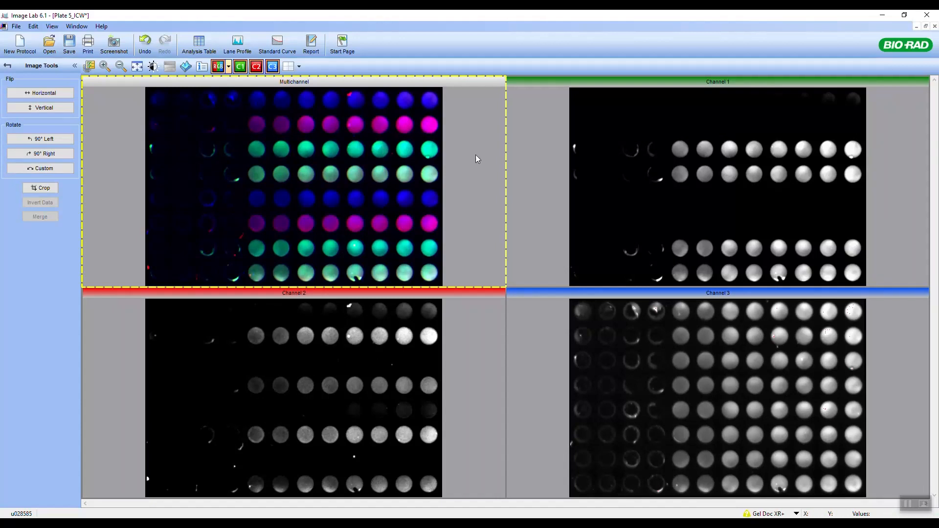
{"action": "mouse_move", "coordinate": [276, 199]}
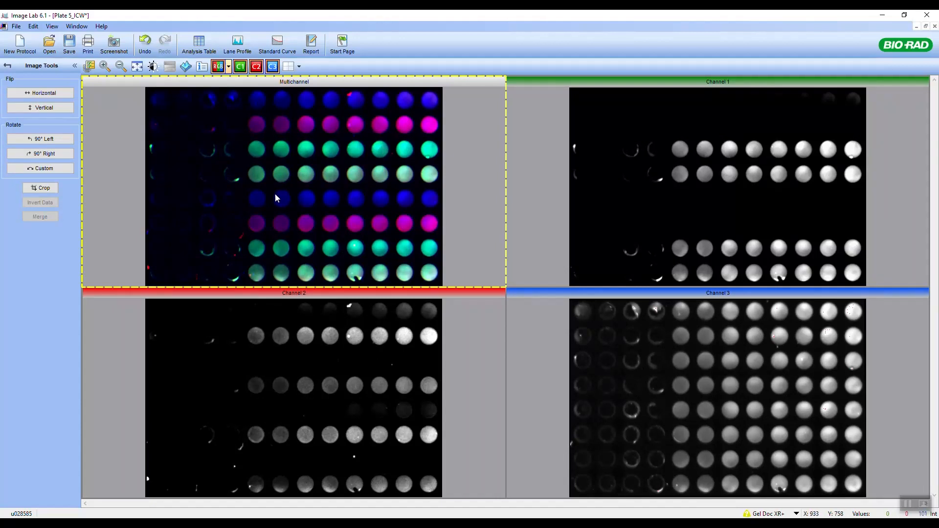
Return to the Analysis Tool Box and switch to the Volume Tools
{"action": "left_click", "coordinate": [7, 66]}
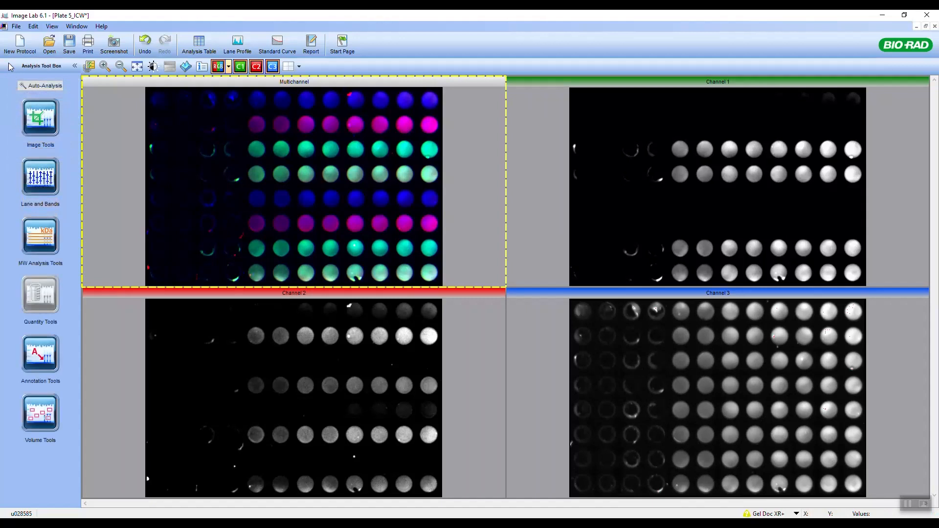
{"action": "left_click", "coordinate": [40, 412]}
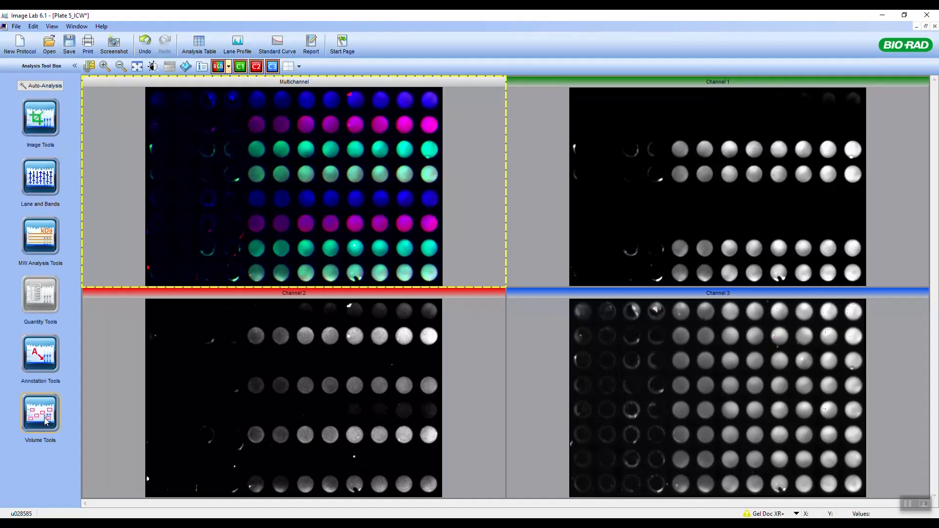
{"action": "left_click", "coordinate": [40, 412]}
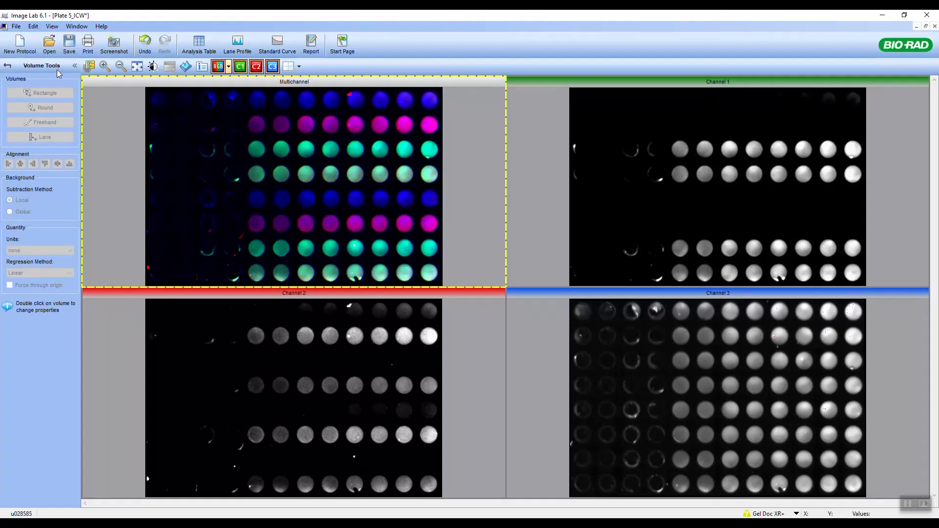
{"action": "mouse_move", "coordinate": [31, 168]}
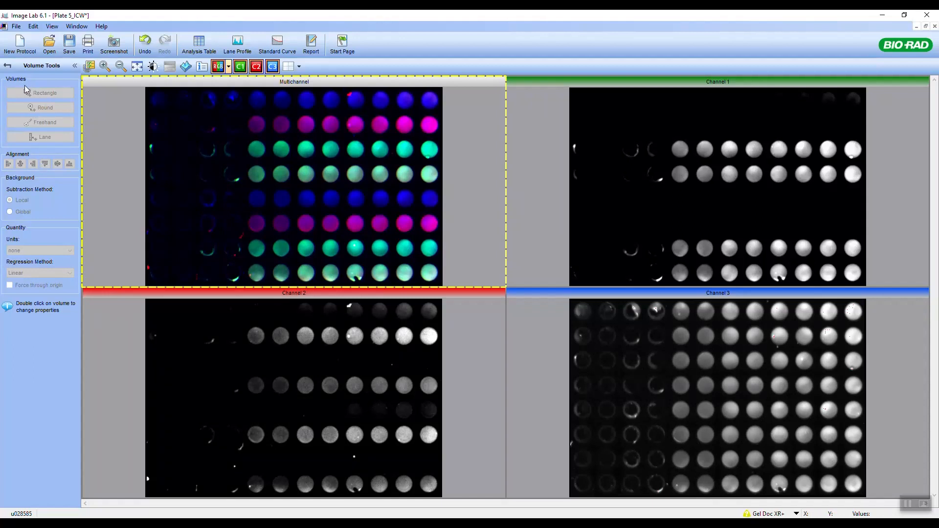
{"action": "mouse_move", "coordinate": [714, 411]}
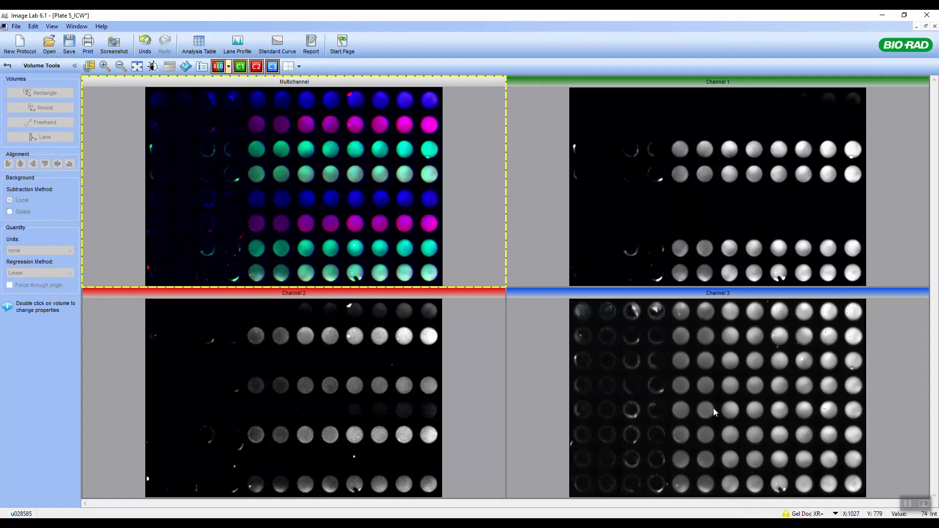
{"action": "mouse_move", "coordinate": [693, 316]}
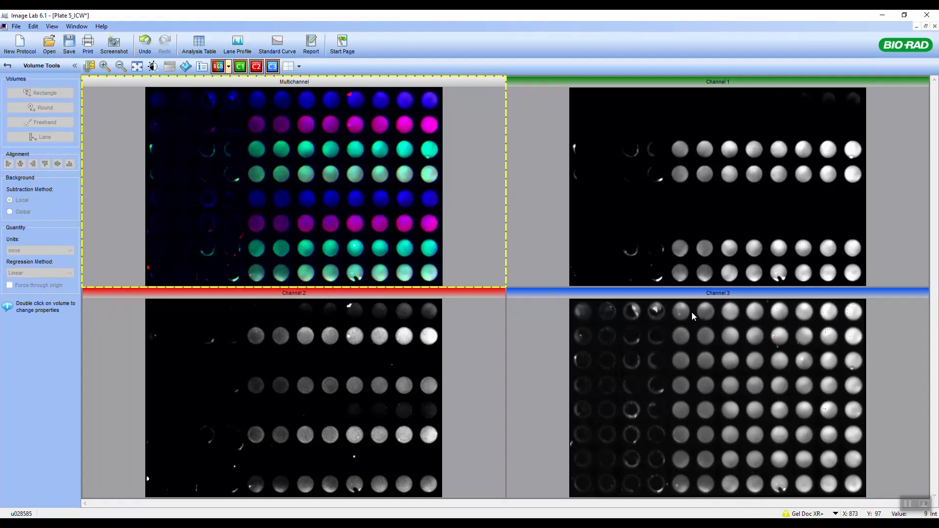
{"action": "mouse_move", "coordinate": [736, 328]}
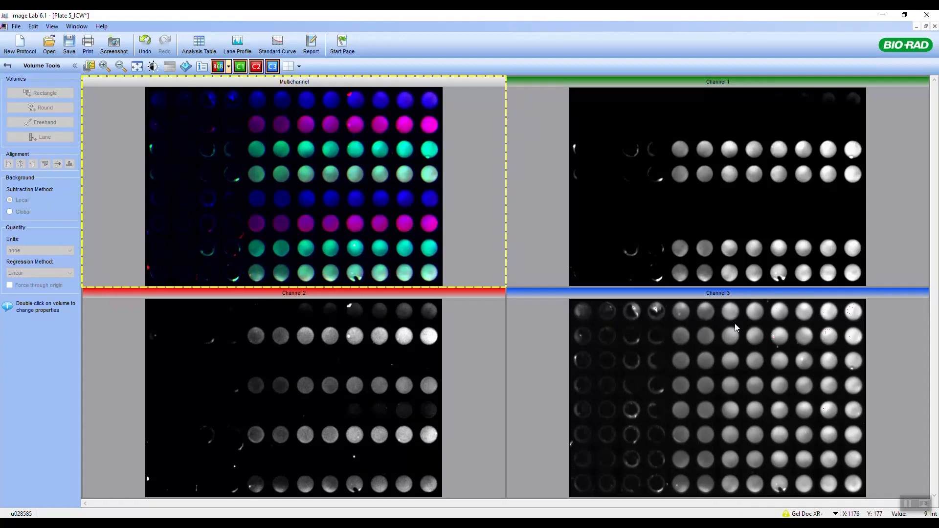
{"action": "mouse_move", "coordinate": [757, 317]}
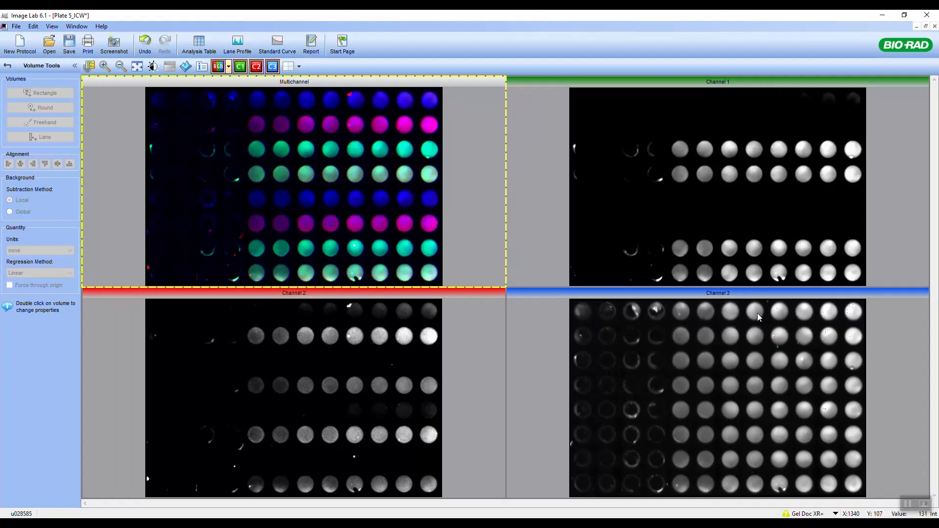
{"action": "mouse_move", "coordinate": [752, 328]}
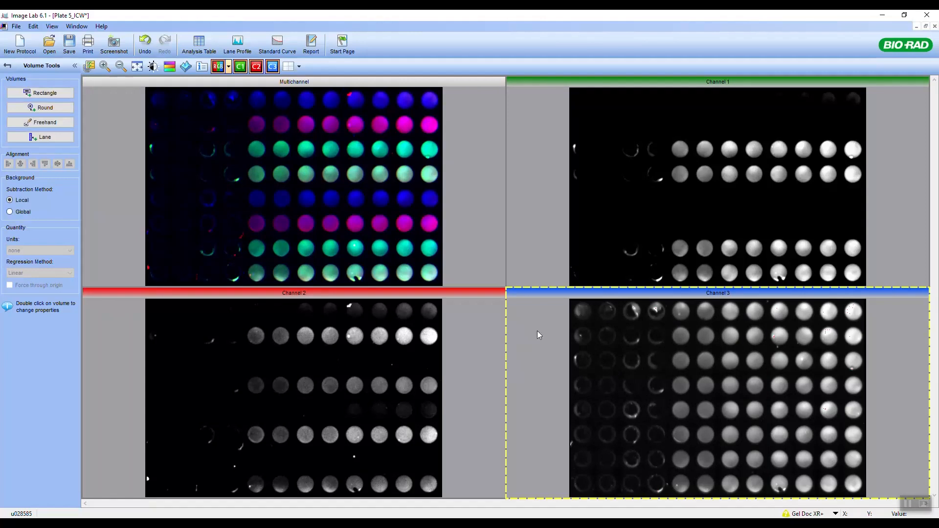
{"action": "mouse_move", "coordinate": [629, 324]}
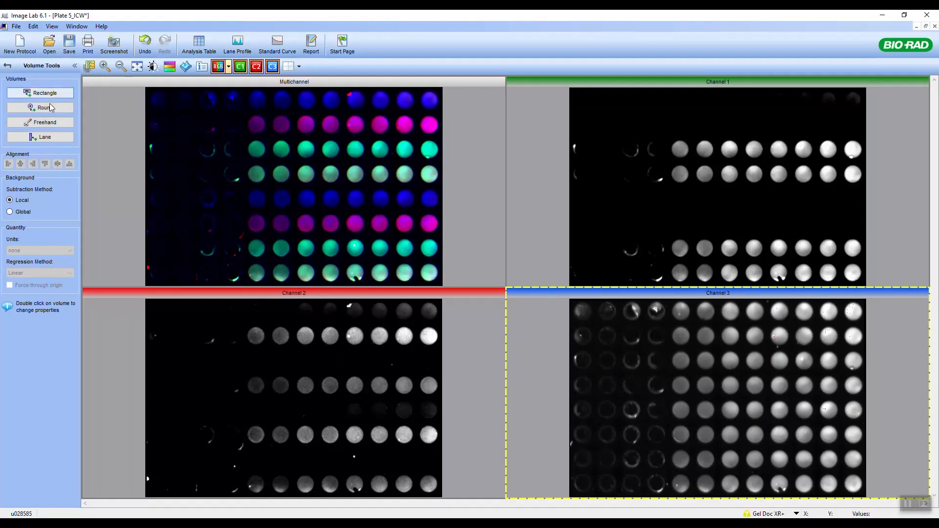
Arm round (circular) volume drawing for the Channel 3 image
{"action": "left_click", "coordinate": [44, 108]}
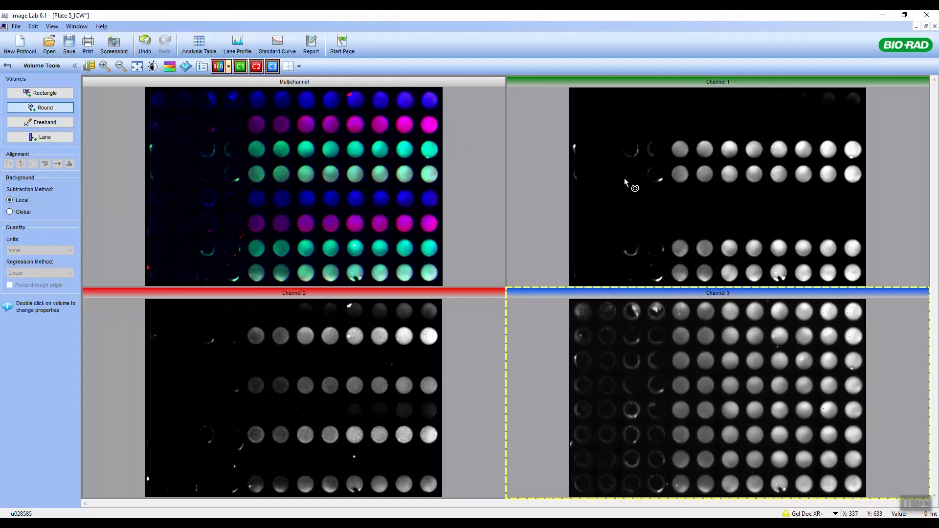
{"action": "mouse_move", "coordinate": [585, 317]}
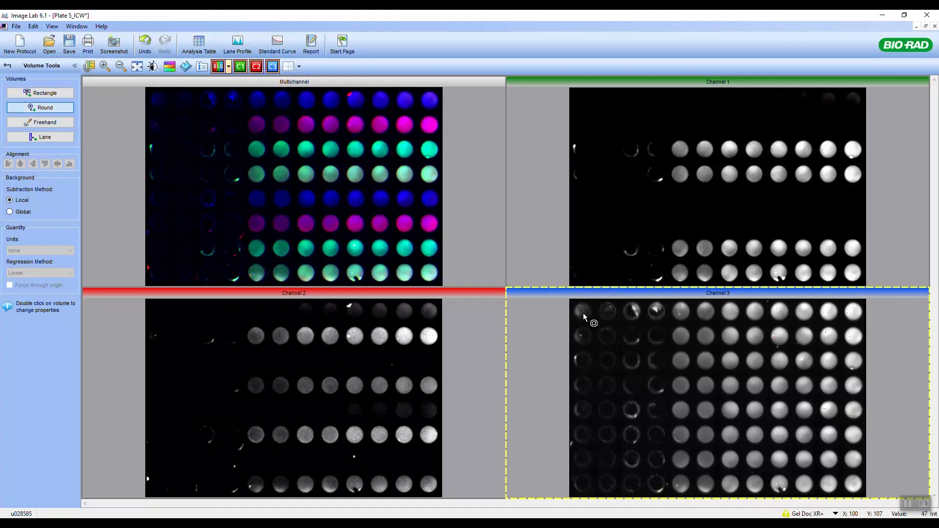
{"action": "mouse_move", "coordinate": [592, 319]}
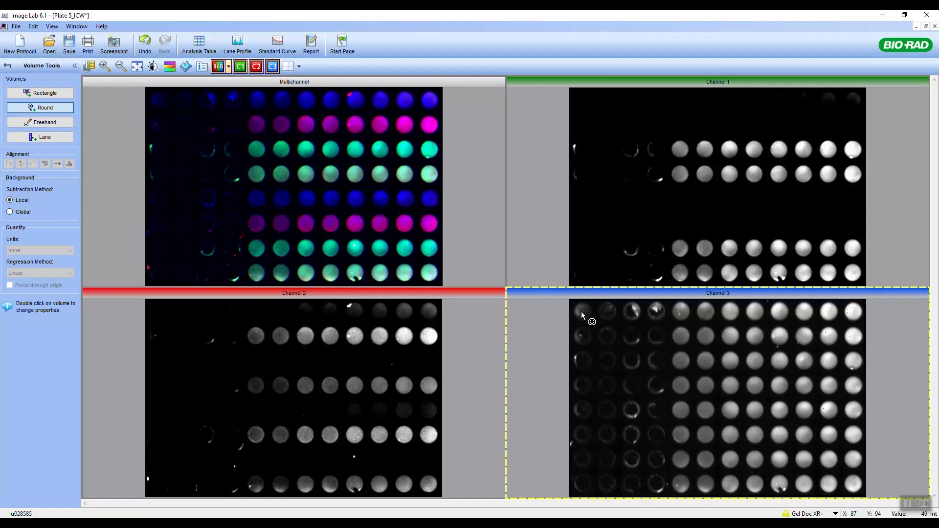
{"action": "mouse_move", "coordinate": [579, 310]}
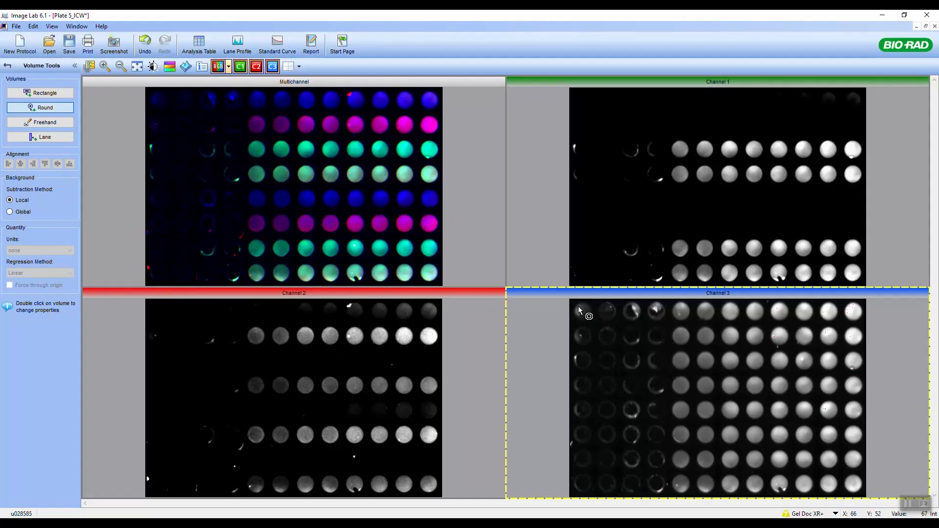
{"action": "mouse_move", "coordinate": [582, 316]}
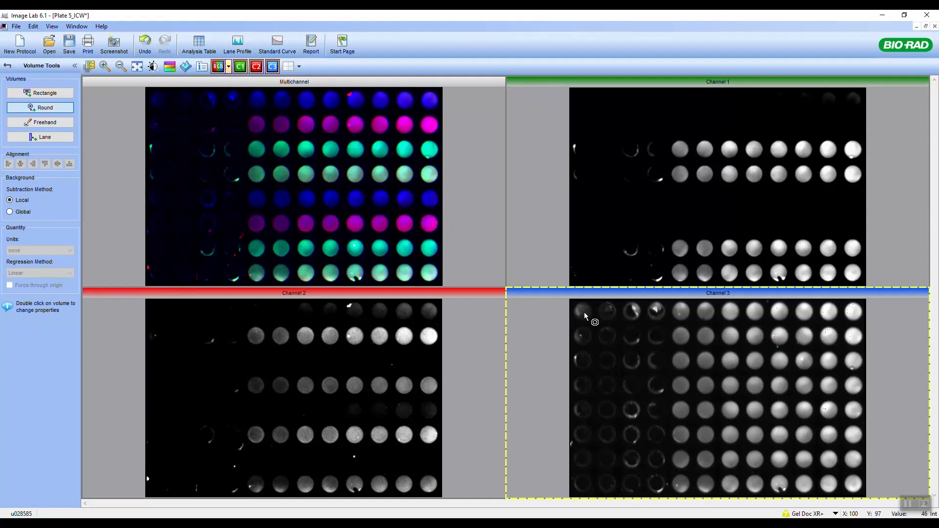
{"action": "mouse_move", "coordinate": [598, 324]}
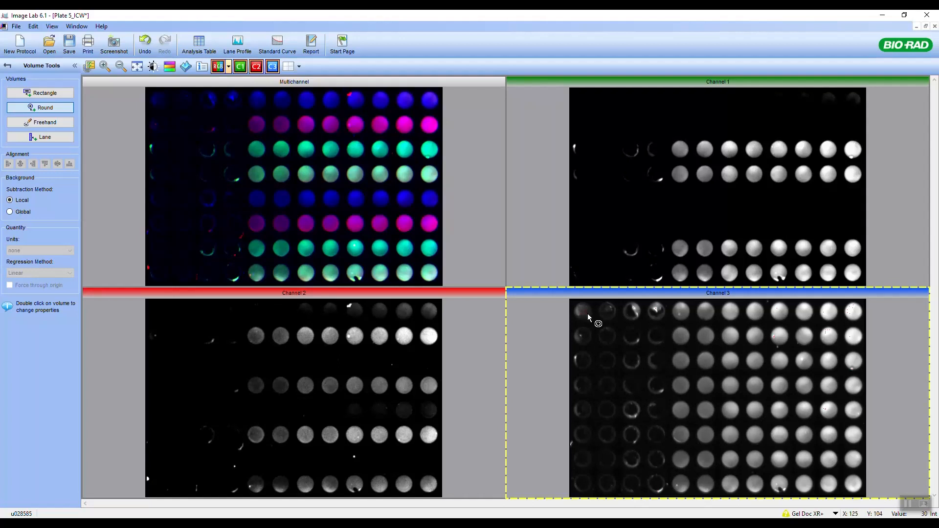
{"action": "mouse_move", "coordinate": [593, 318]}
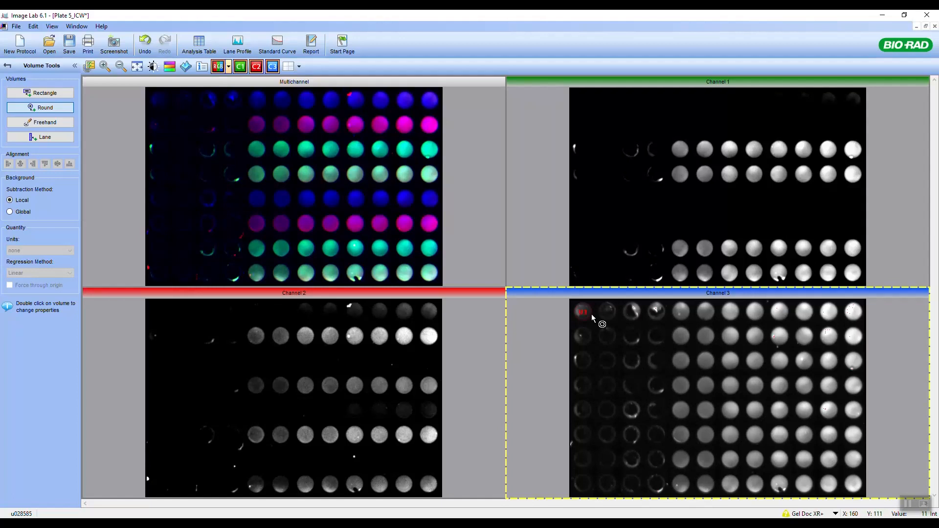
{"action": "mouse_move", "coordinate": [606, 321]}
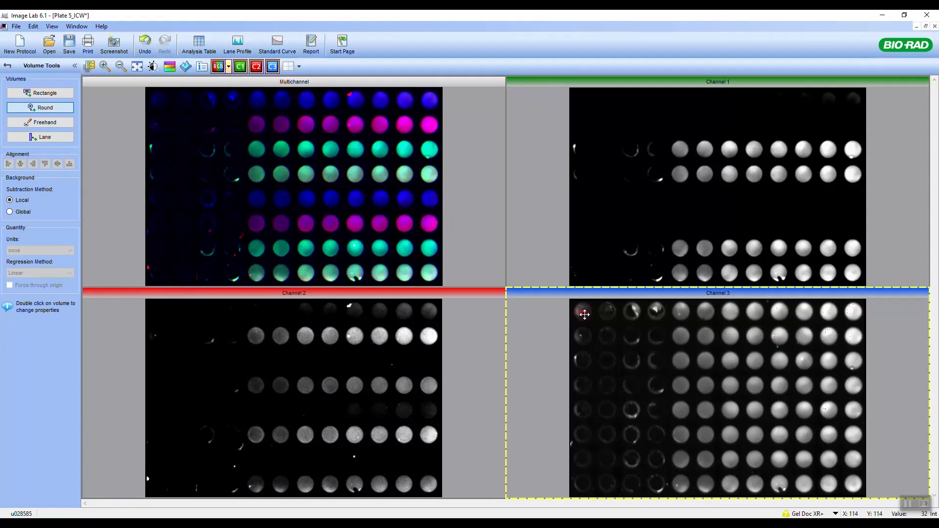
{"action": "mouse_move", "coordinate": [580, 308]}
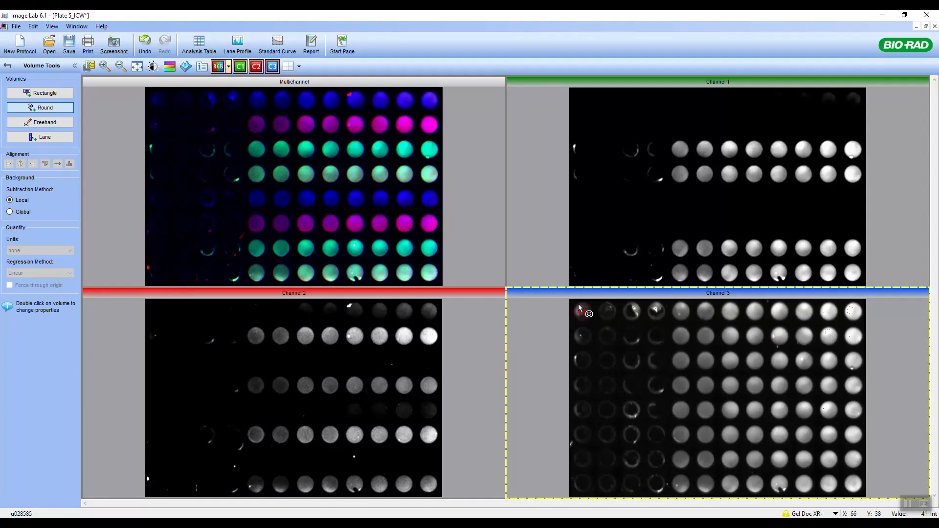
{"action": "mouse_move", "coordinate": [583, 312]}
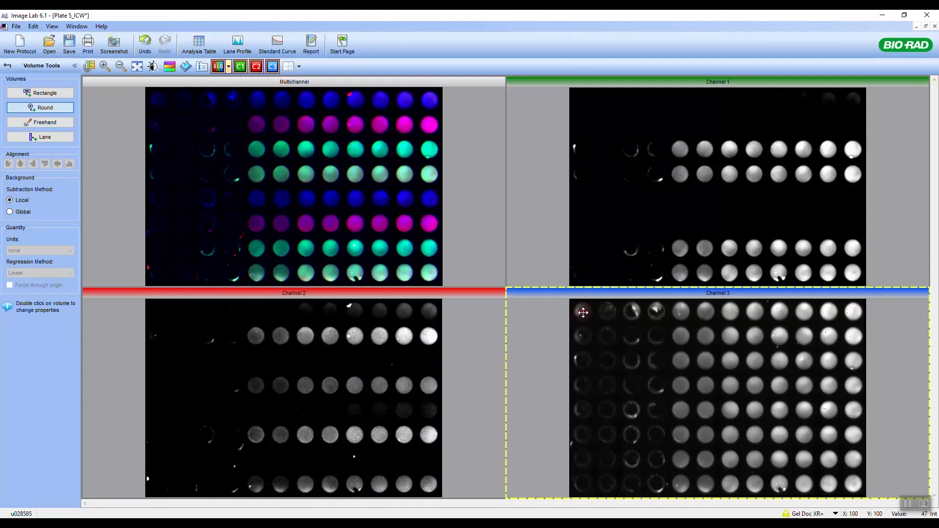
{"action": "mouse_move", "coordinate": [593, 312]}
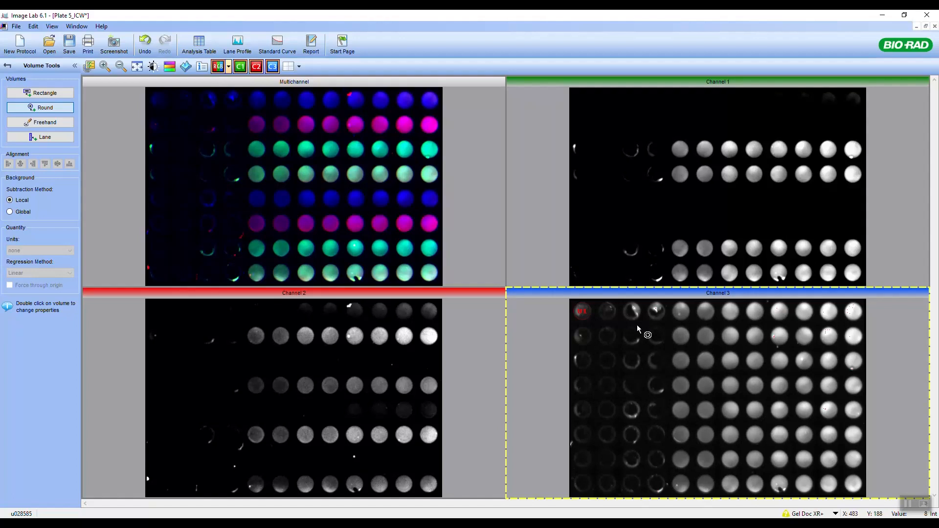
{"action": "mouse_move", "coordinate": [638, 330]}
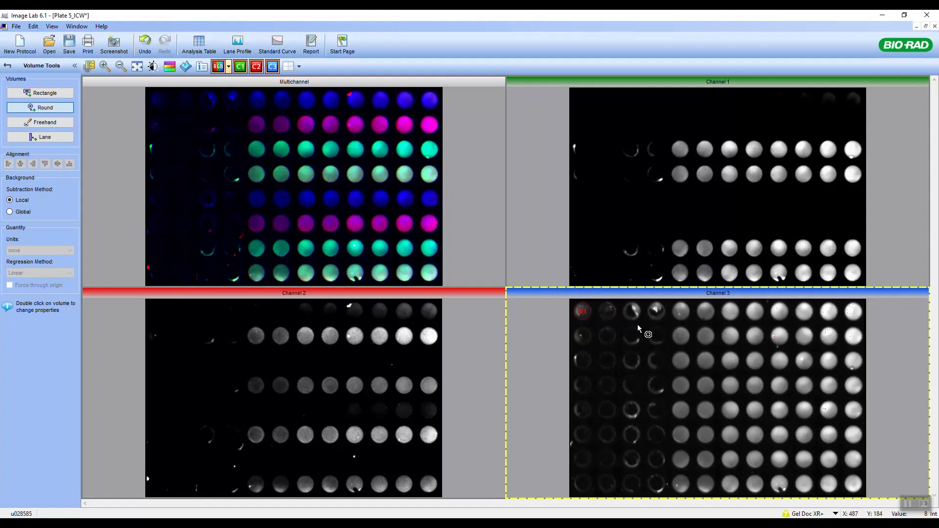
{"action": "mouse_move", "coordinate": [643, 329]}
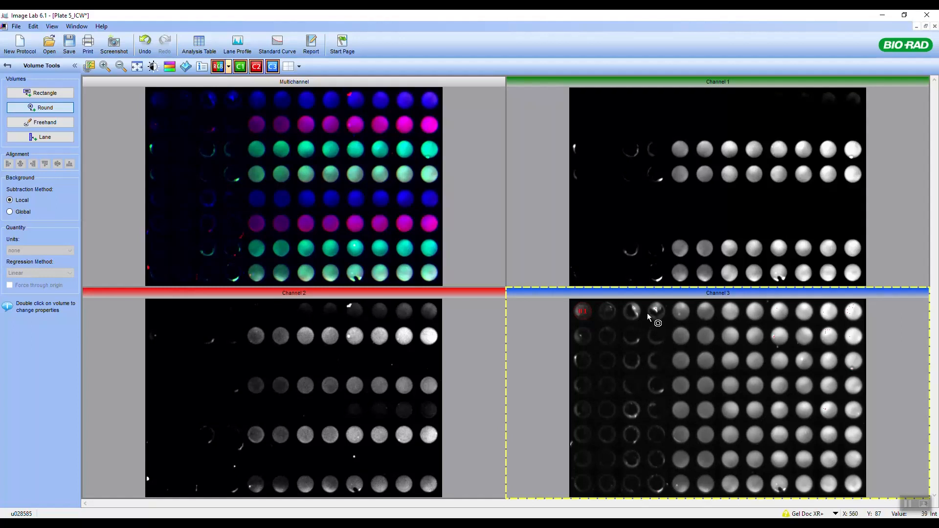
{"action": "mouse_move", "coordinate": [613, 322]}
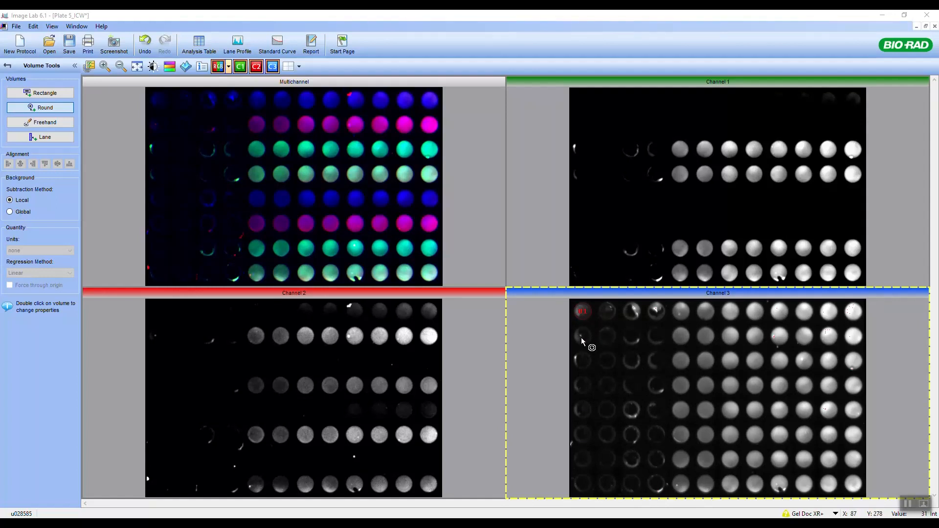
{"action": "mouse_move", "coordinate": [581, 315]}
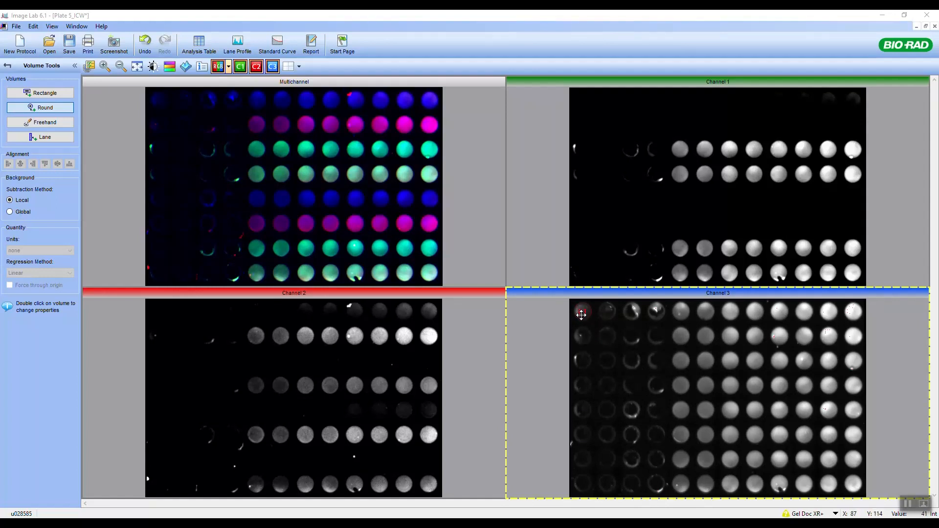
{"action": "mouse_move", "coordinate": [585, 316]}
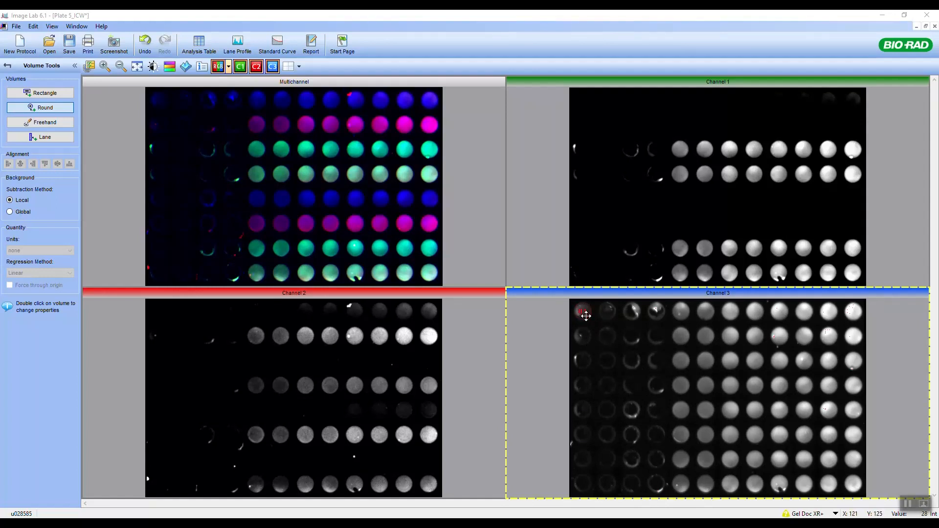
{"action": "mouse_move", "coordinate": [581, 311]}
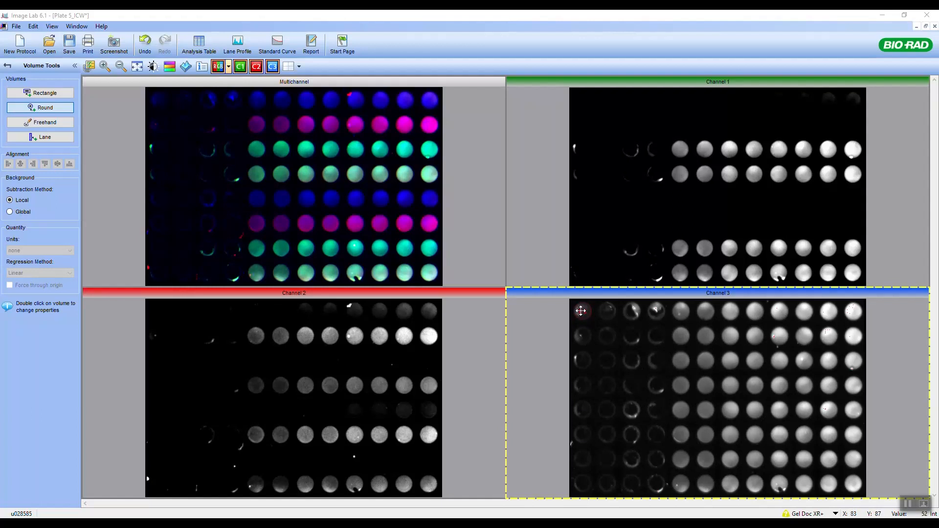
{"action": "mouse_move", "coordinate": [713, 344]}
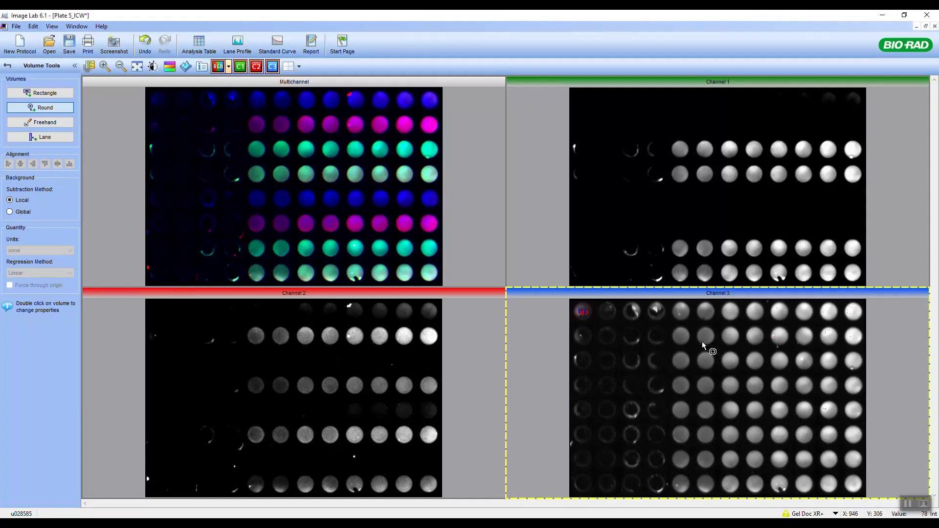
{"action": "mouse_move", "coordinate": [606, 315]}
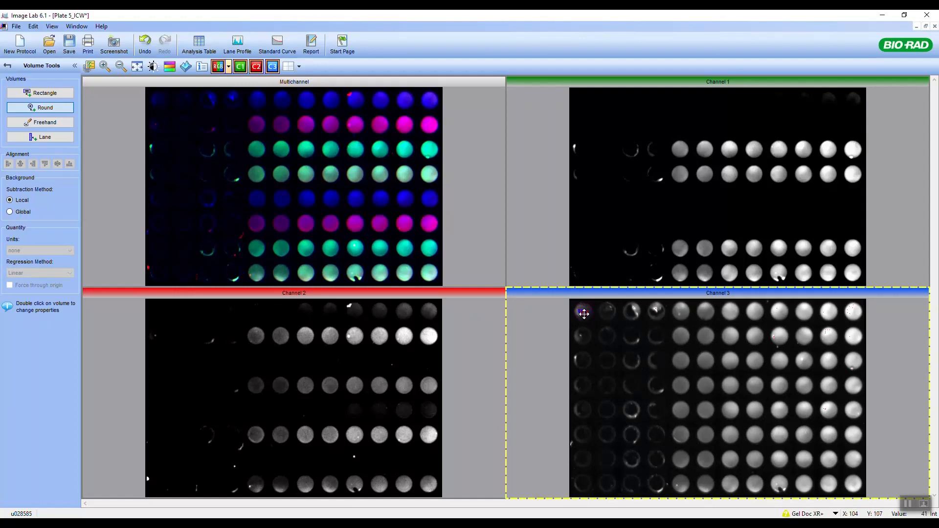
{"action": "mouse_move", "coordinate": [581, 335]}
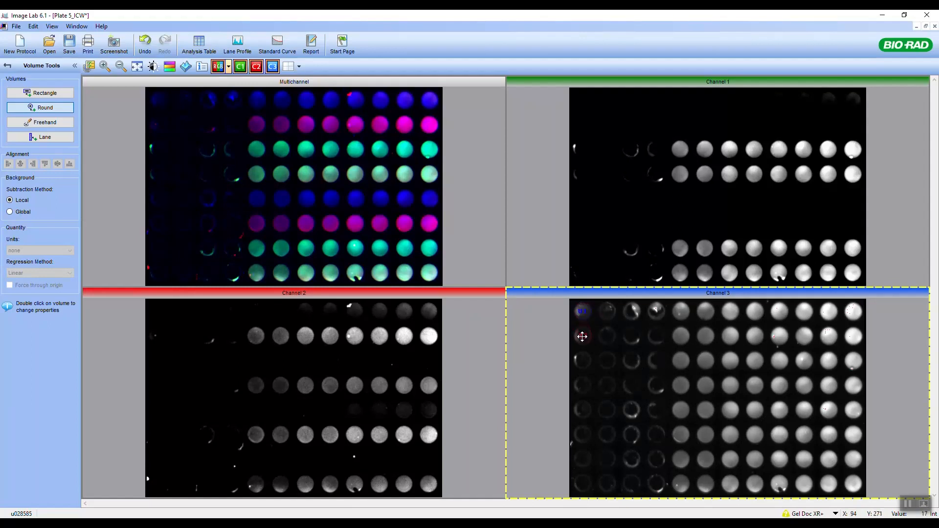
{"action": "mouse_move", "coordinate": [582, 336]}
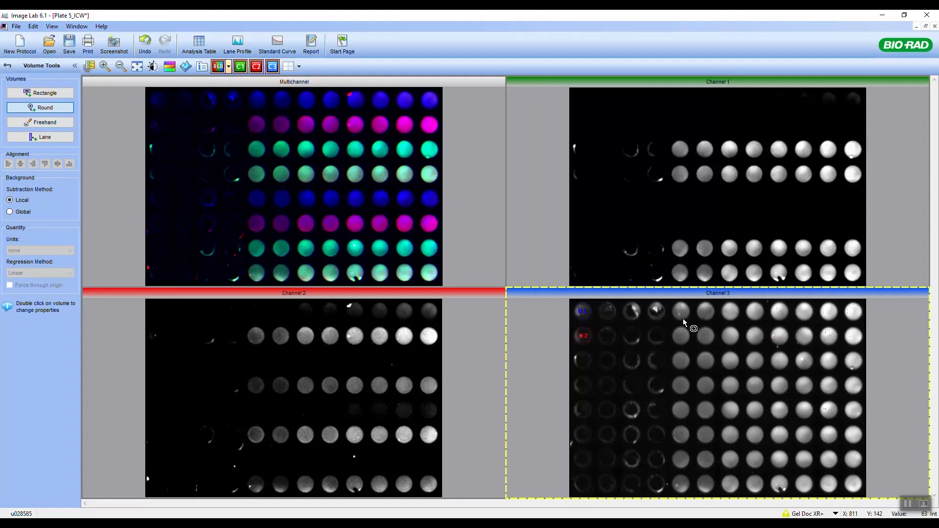
{"action": "mouse_move", "coordinate": [686, 324]}
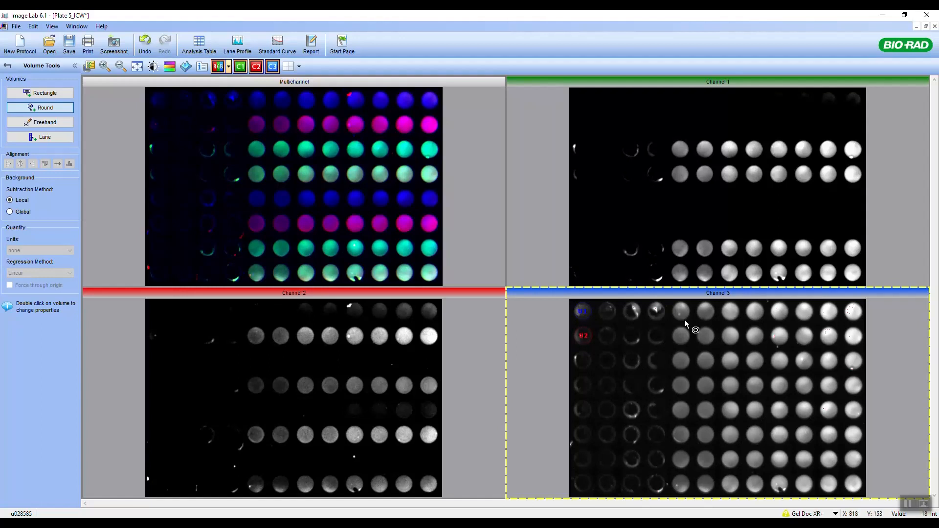
{"action": "mouse_move", "coordinate": [580, 400]}
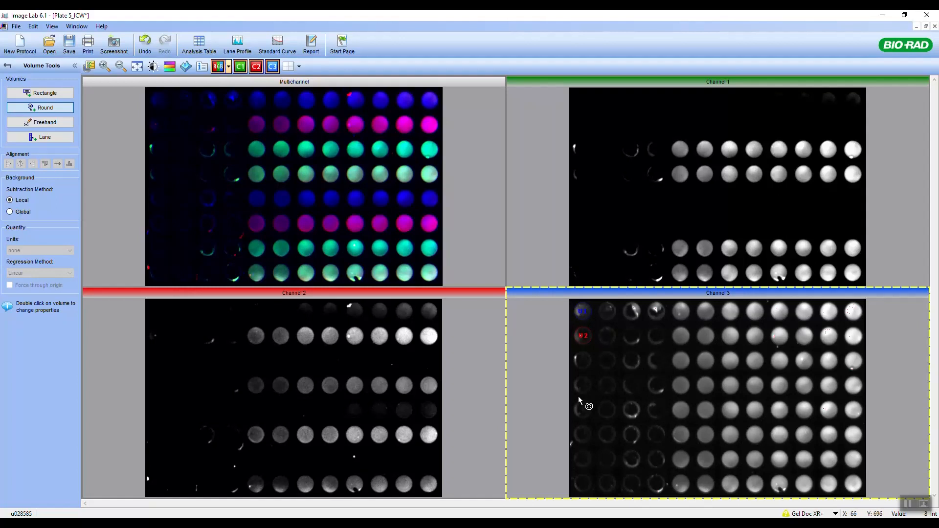
{"action": "mouse_move", "coordinate": [697, 423]}
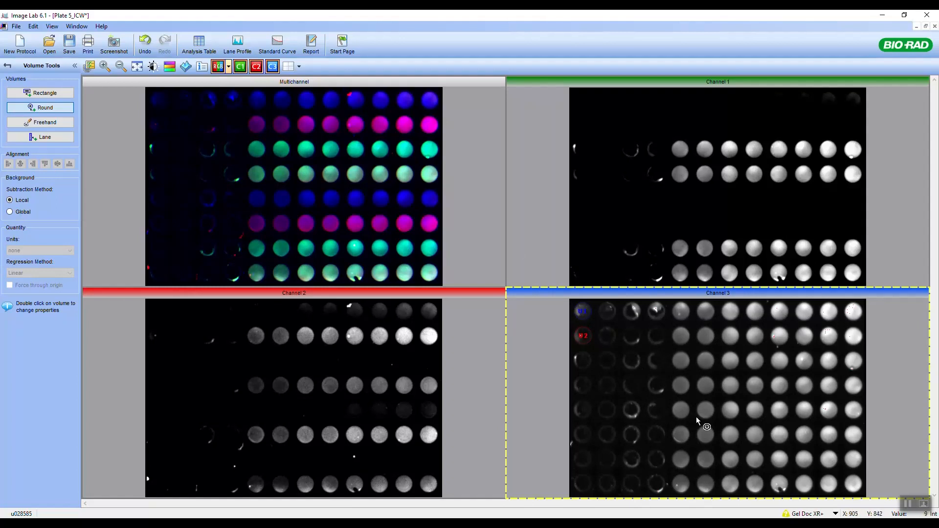
{"action": "mouse_move", "coordinate": [749, 381]}
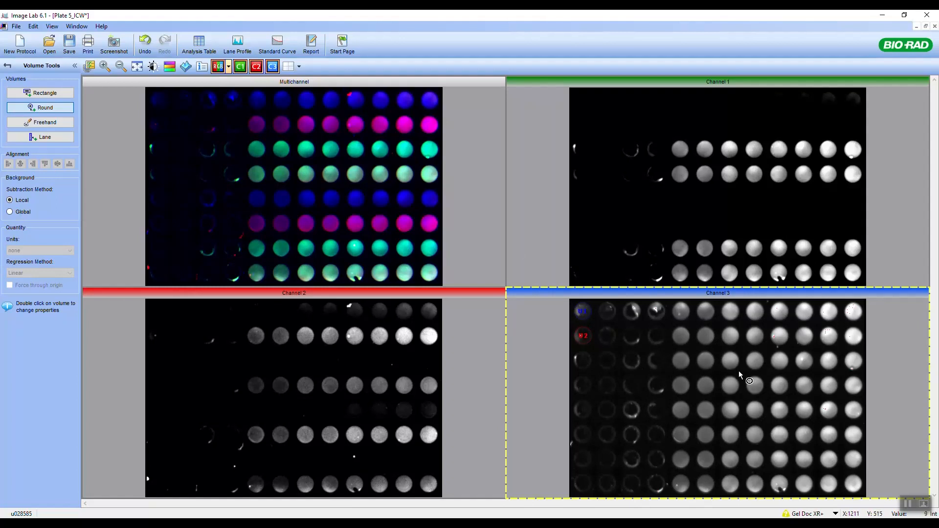
{"action": "mouse_move", "coordinate": [725, 369]}
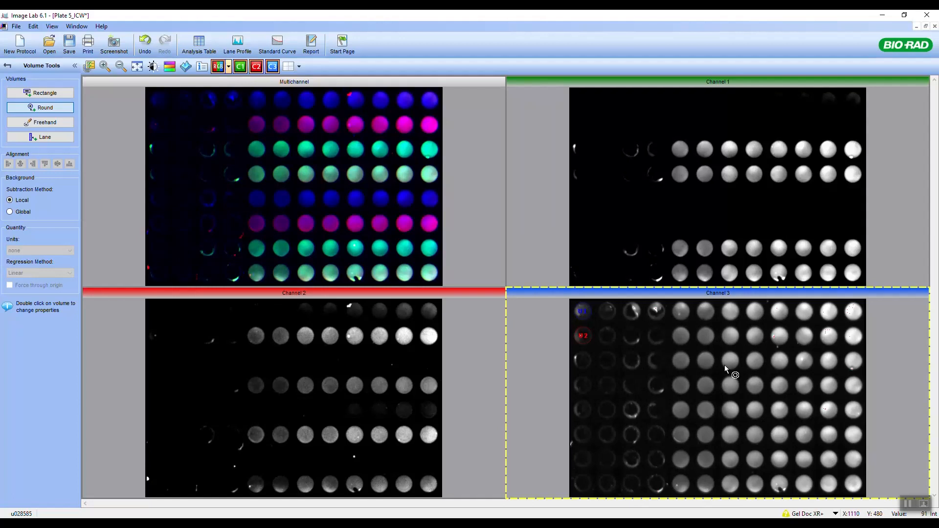
{"action": "mouse_move", "coordinate": [735, 351]}
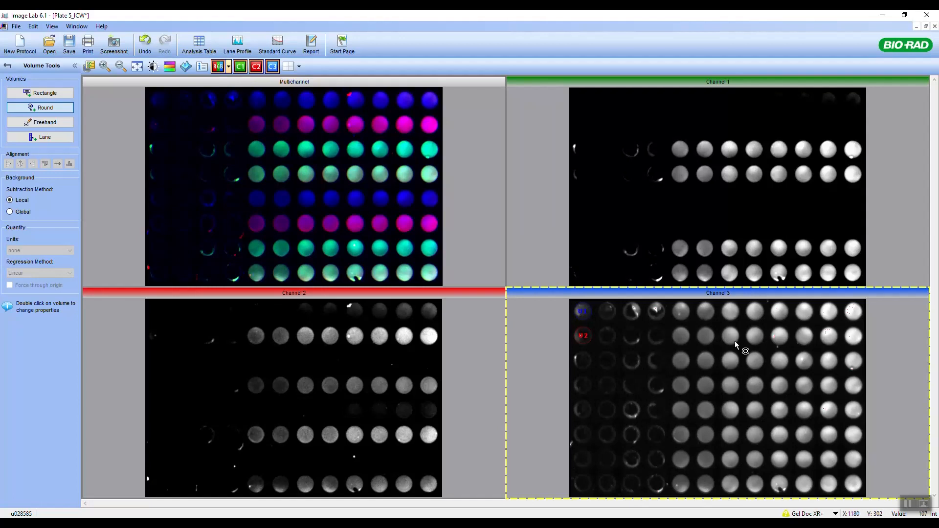
{"action": "mouse_move", "coordinate": [709, 361]}
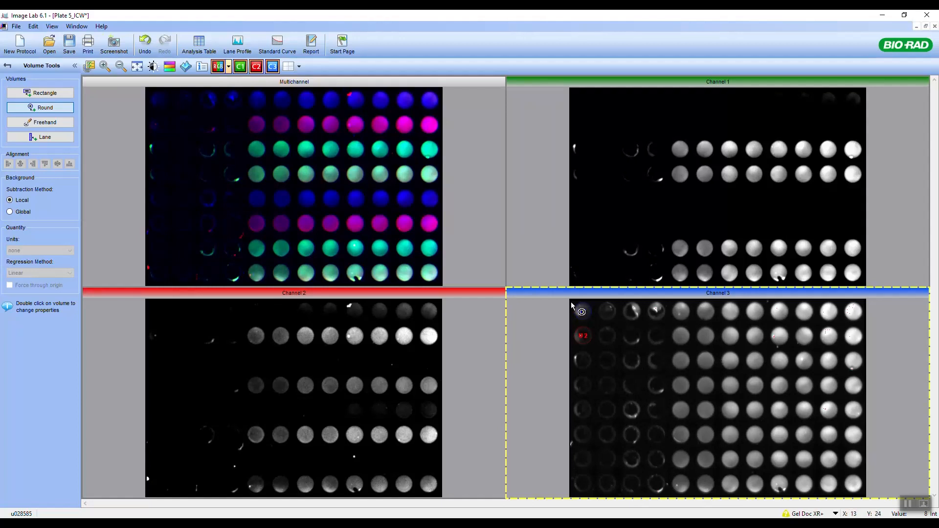
{"action": "mouse_move", "coordinate": [578, 308]}
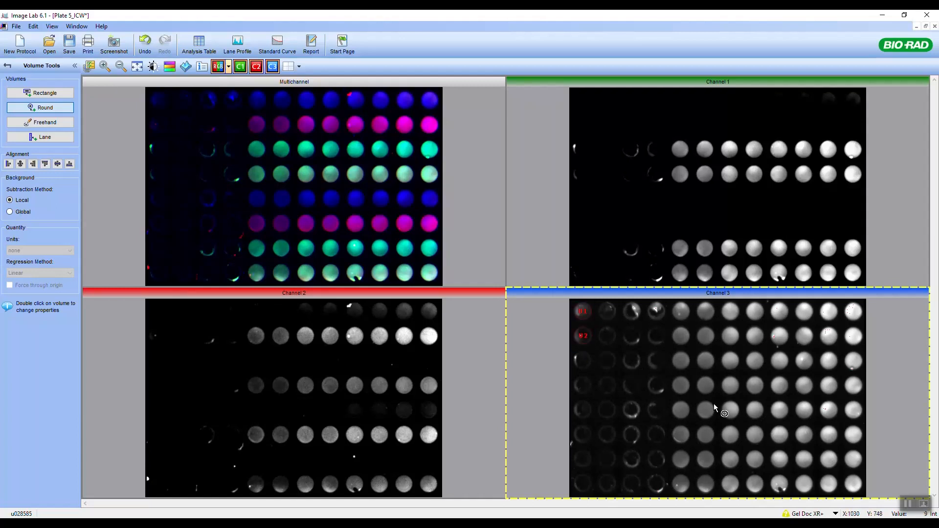
{"action": "mouse_move", "coordinate": [767, 400]}
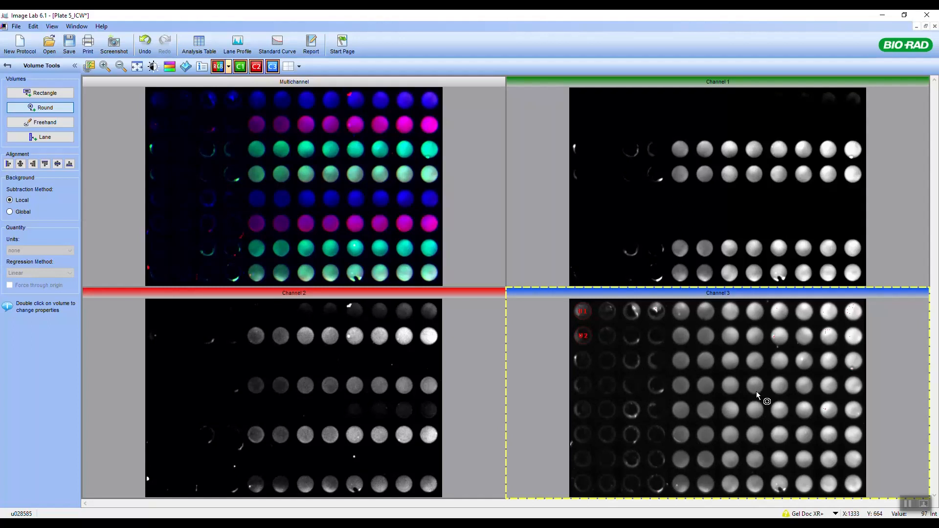
{"action": "mouse_move", "coordinate": [804, 433]}
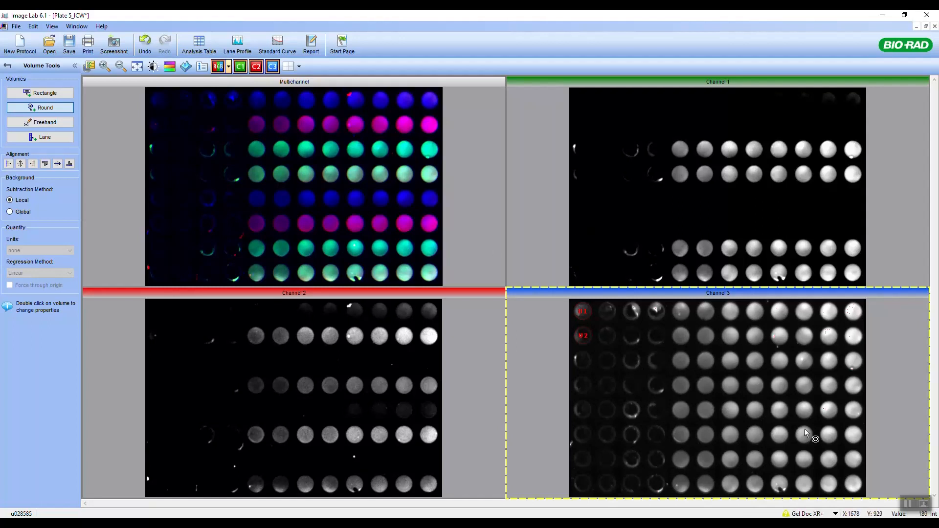
{"action": "mouse_move", "coordinate": [717, 354]}
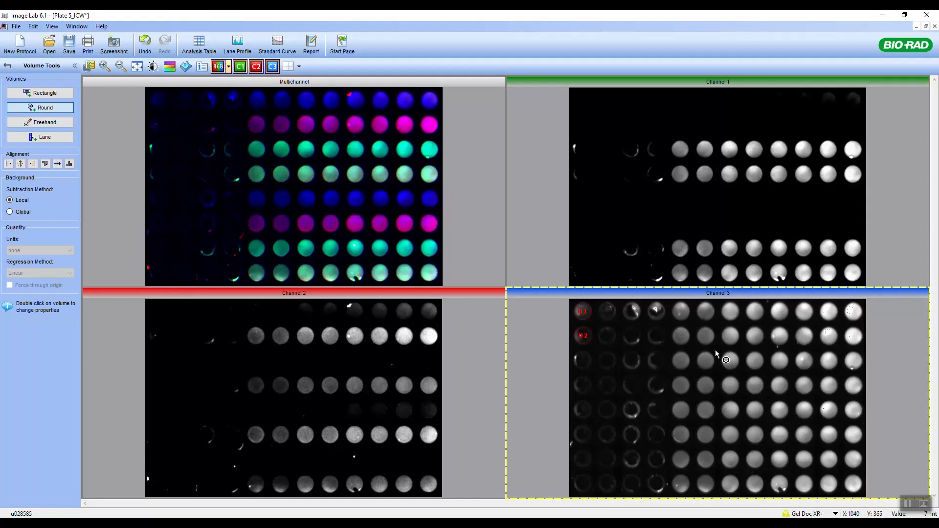
{"action": "mouse_move", "coordinate": [604, 397]}
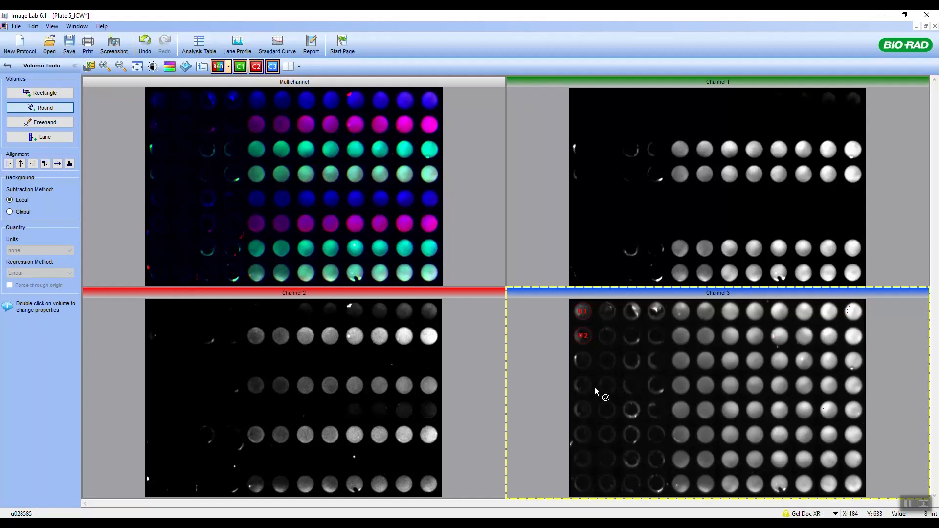
{"action": "mouse_move", "coordinate": [603, 388]}
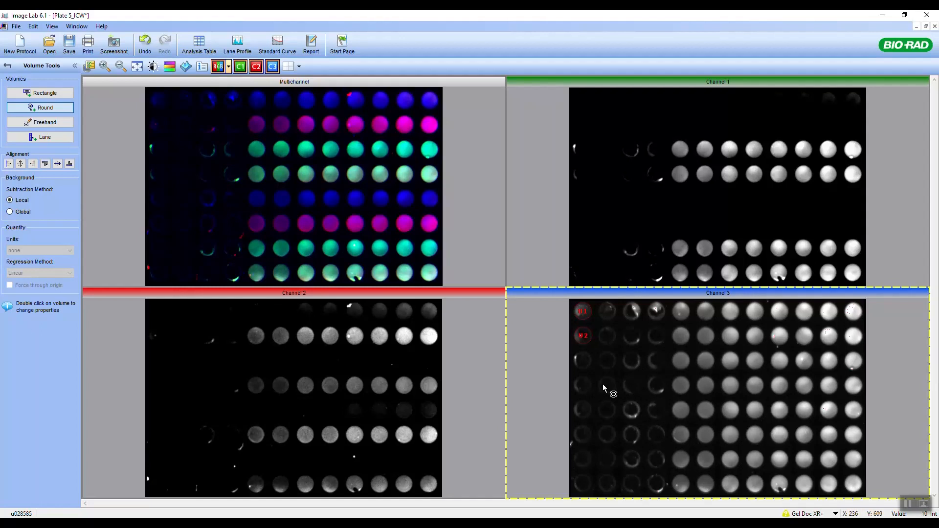
{"action": "mouse_move", "coordinate": [608, 384]}
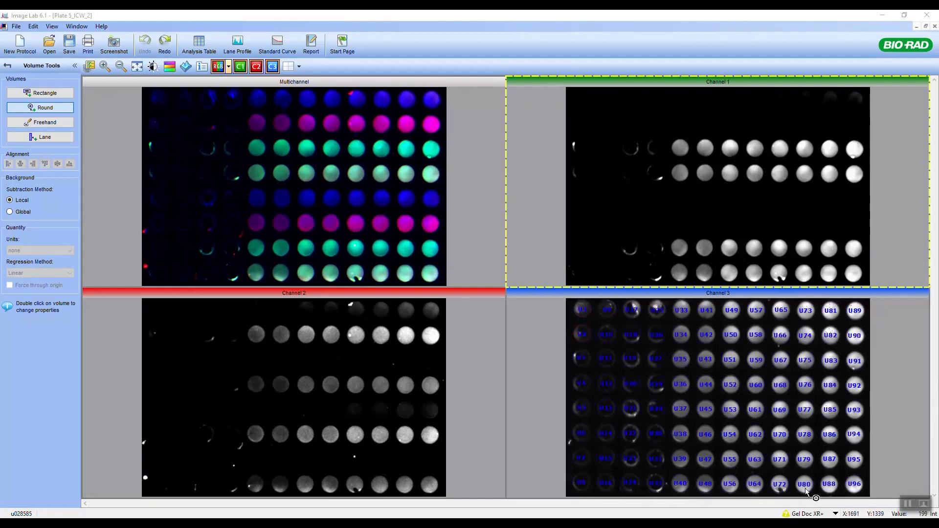
{"action": "mouse_move", "coordinate": [755, 488]}
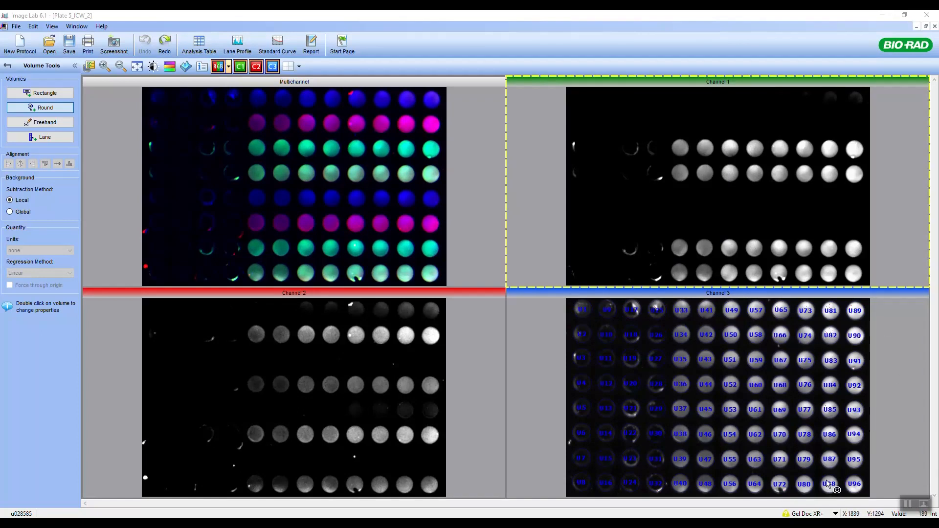
{"action": "mouse_move", "coordinate": [663, 361]}
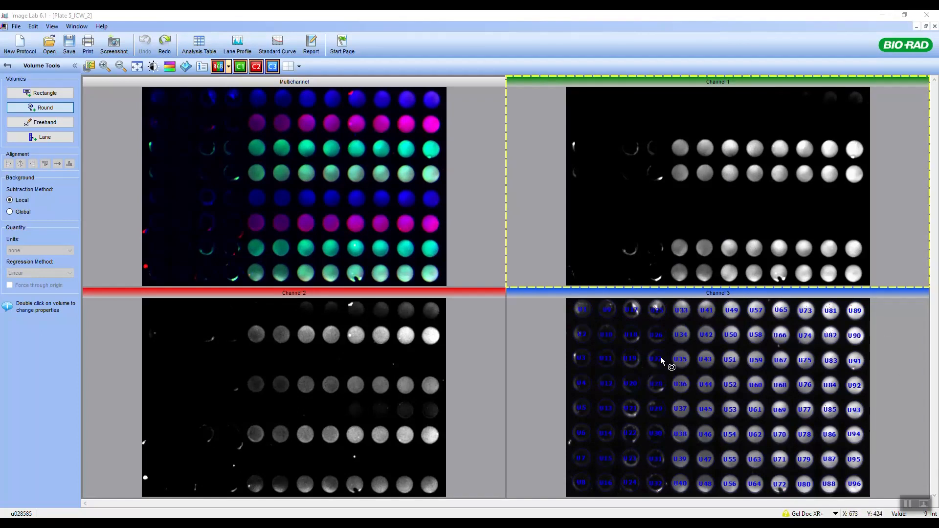
{"action": "mouse_move", "coordinate": [860, 436]}
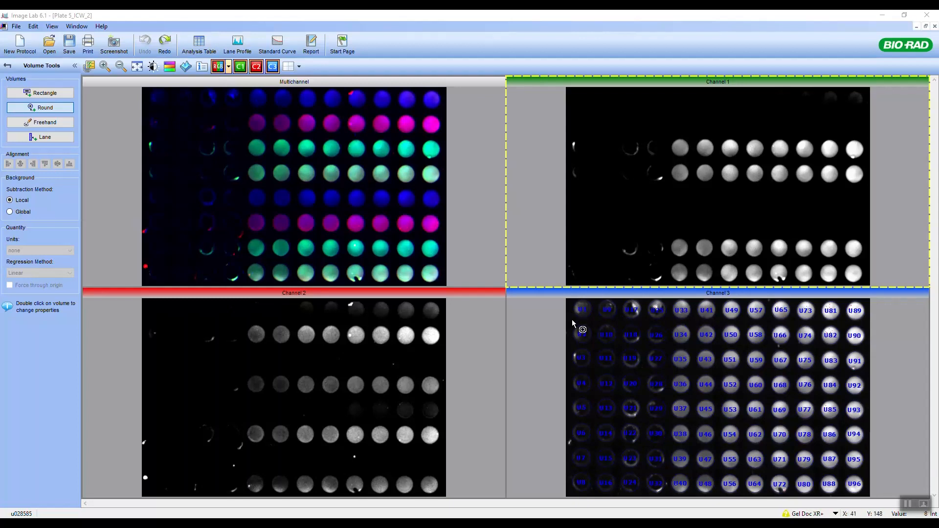
{"action": "mouse_move", "coordinate": [613, 302]}
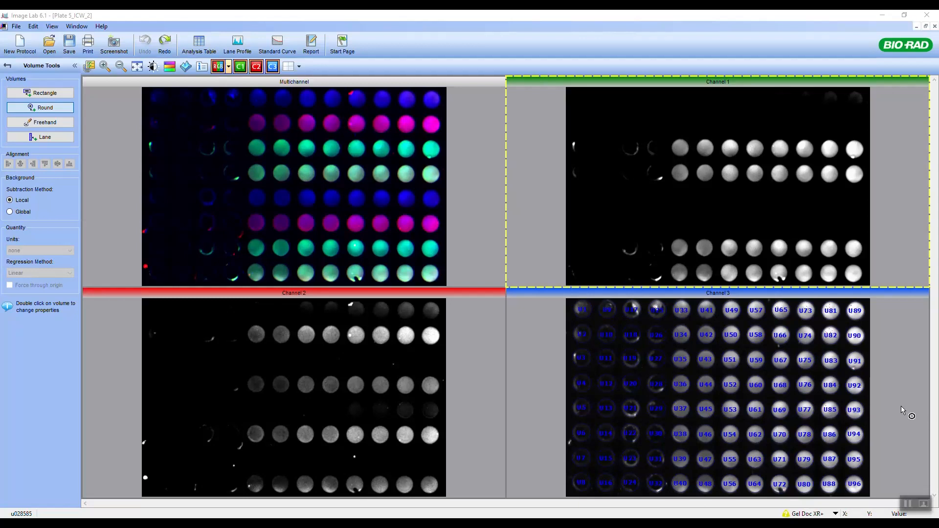
{"action": "mouse_move", "coordinate": [893, 409]}
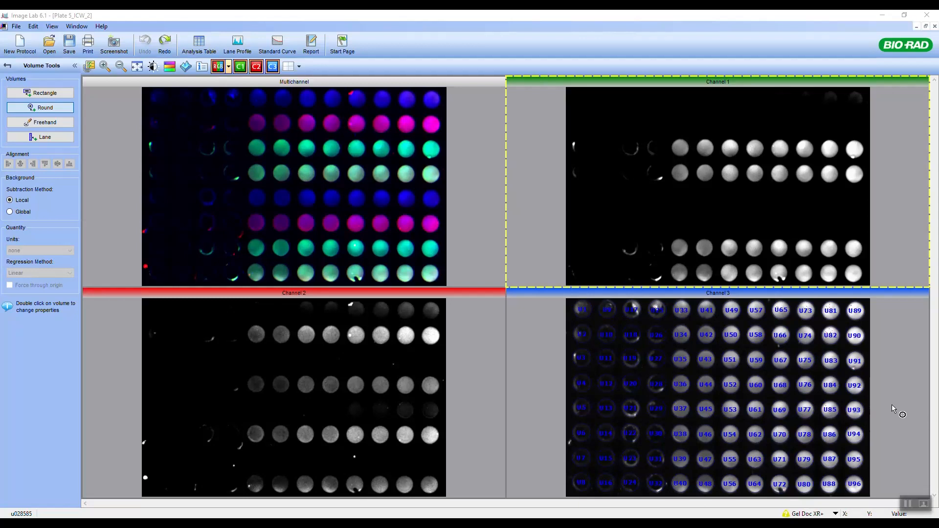
{"action": "mouse_move", "coordinate": [892, 405]}
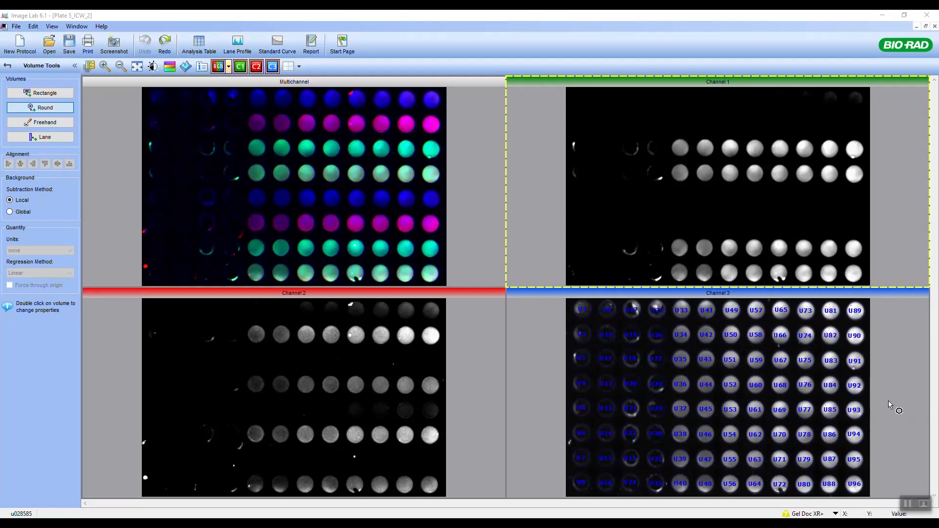